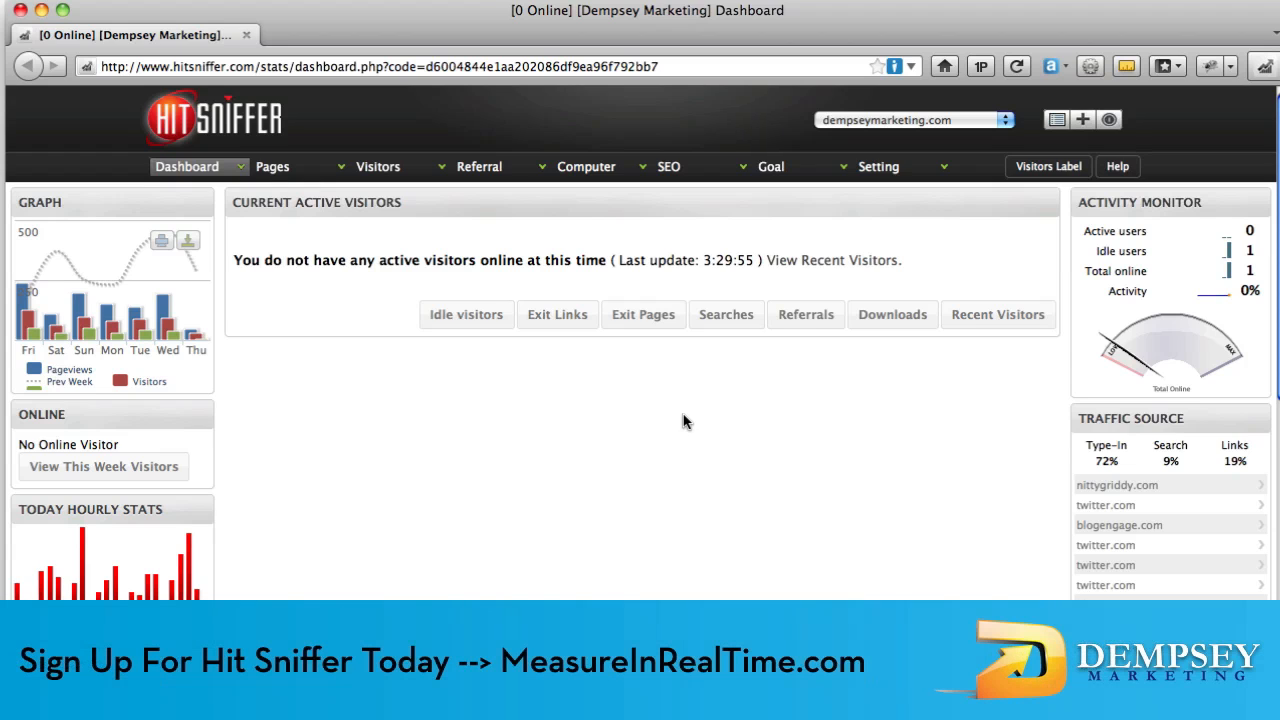
{"action": "mouse_move", "coordinate": [668, 428]}
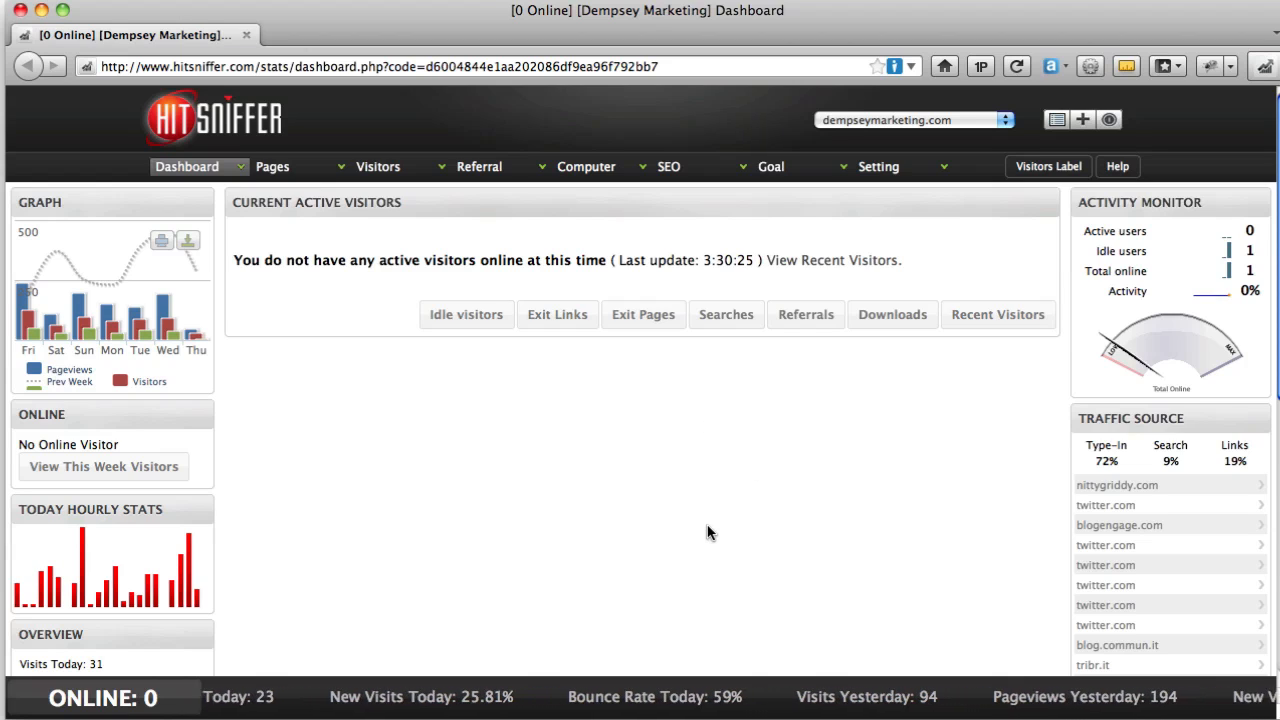
{"action": "mouse_move", "coordinate": [722, 532]}
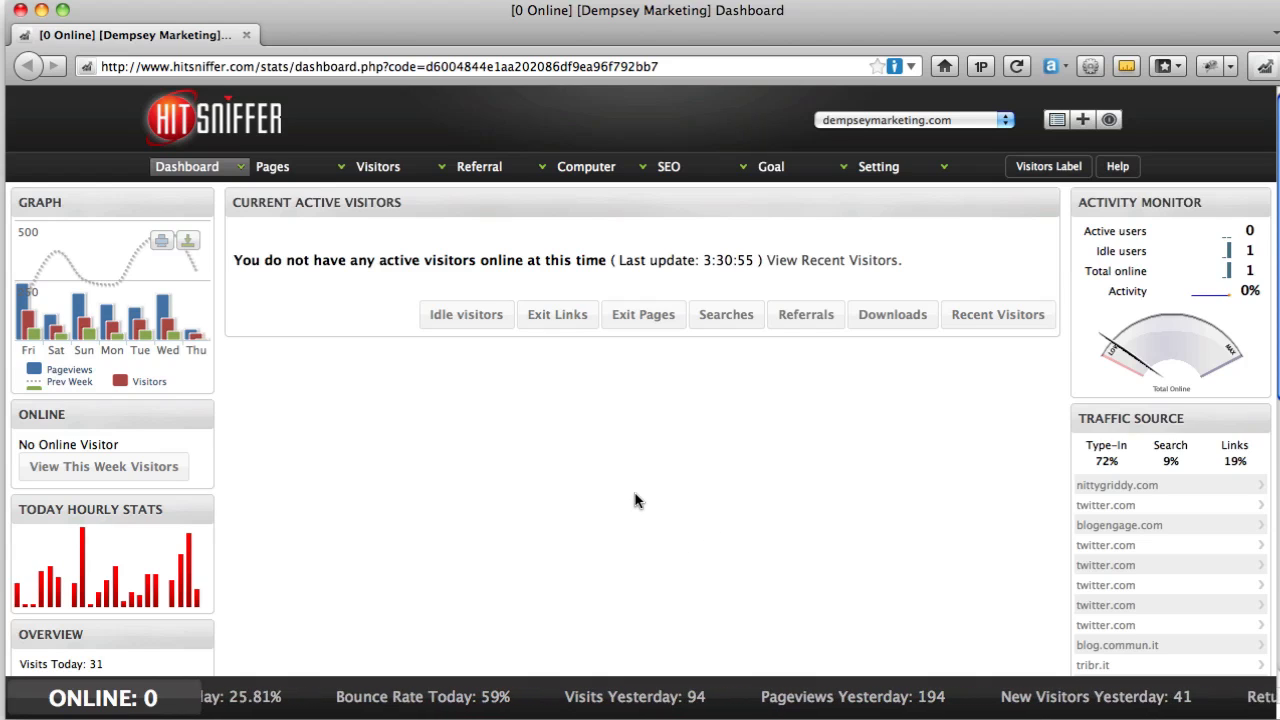
{"action": "mouse_move", "coordinate": [684, 464]}
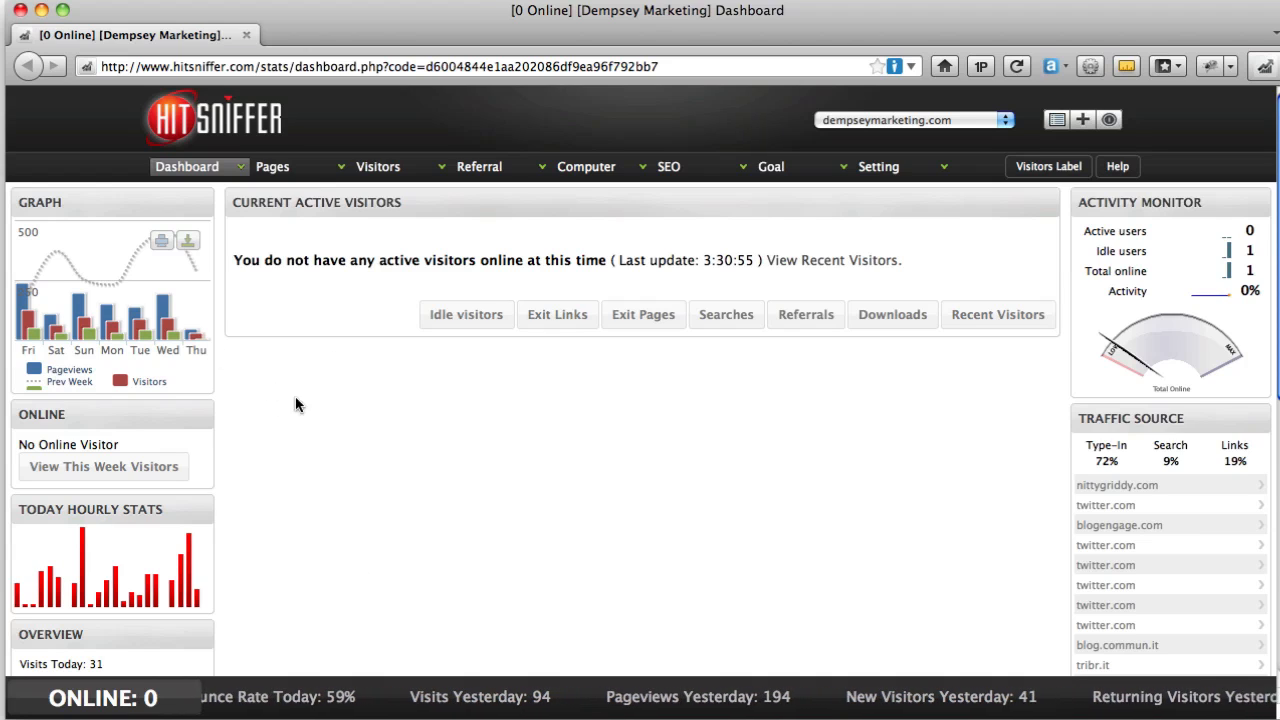
{"action": "mouse_move", "coordinate": [420, 436]}
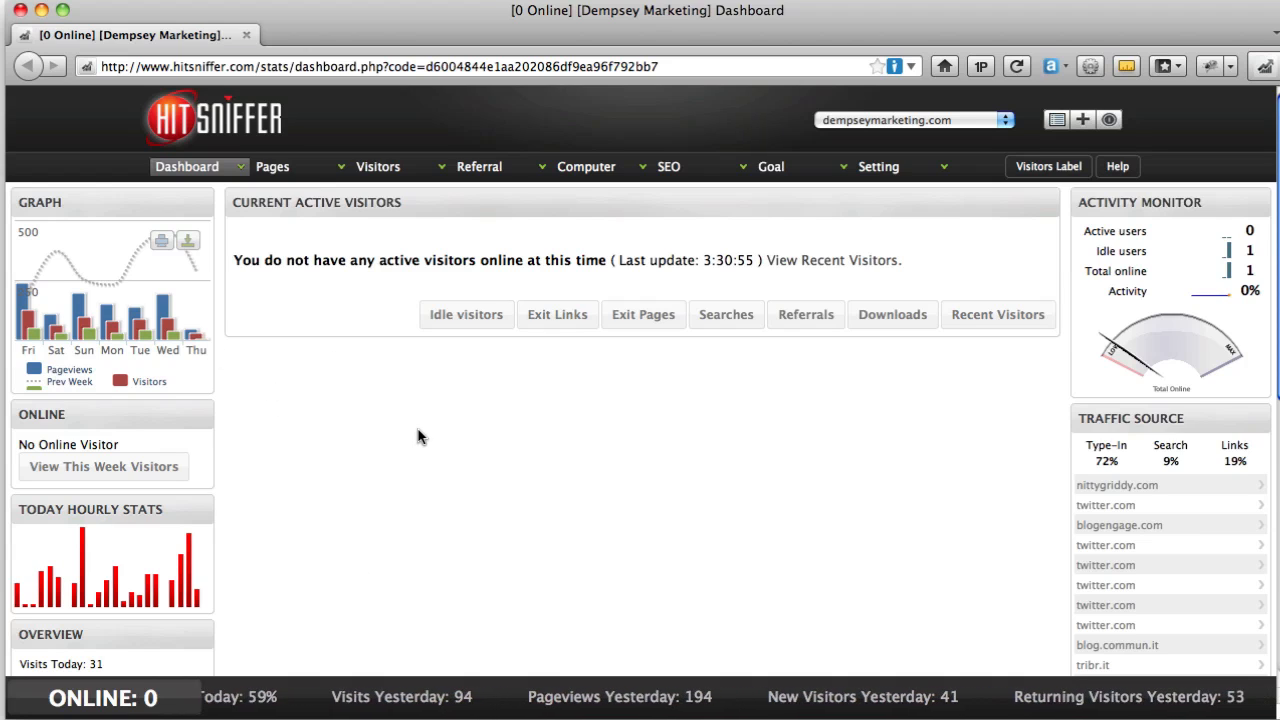
{"action": "mouse_move", "coordinate": [1156, 344]}
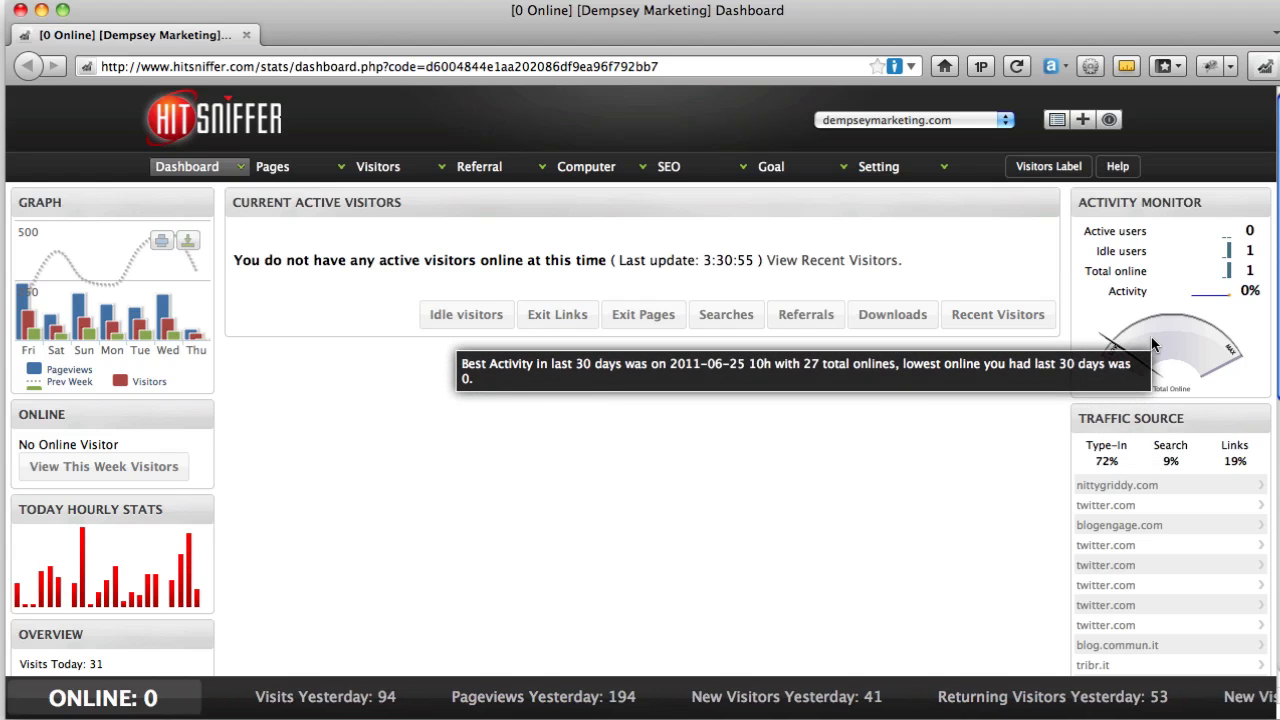
{"action": "mouse_move", "coordinate": [1060, 396]}
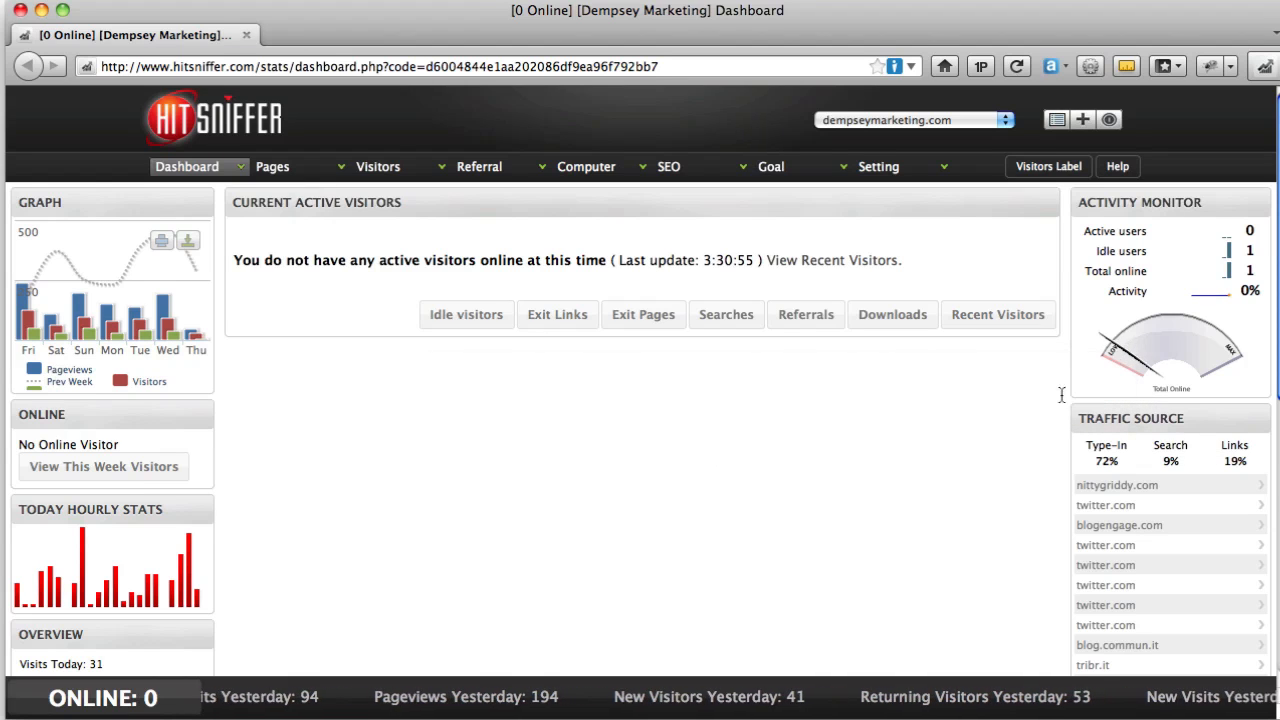
{"action": "scroll", "scroll_direction": "down", "scroll_amount": 3}
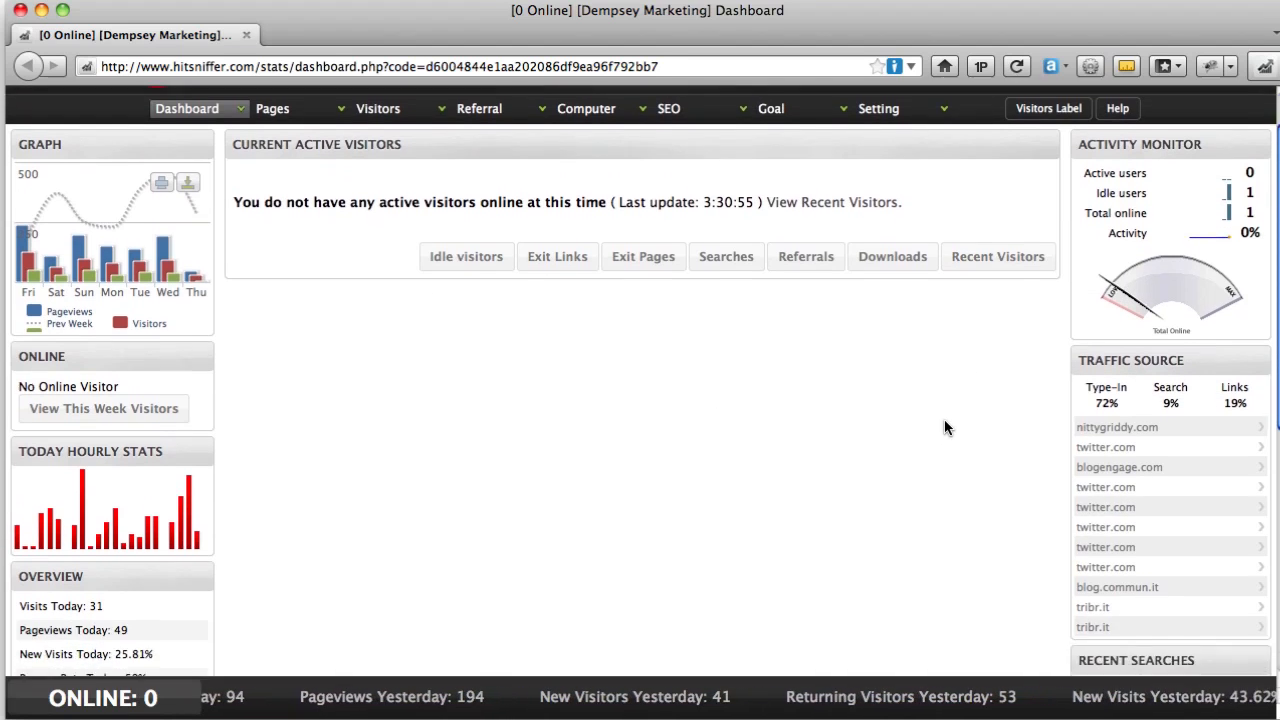
{"action": "scroll", "scroll_direction": "down", "scroll_amount": 3}
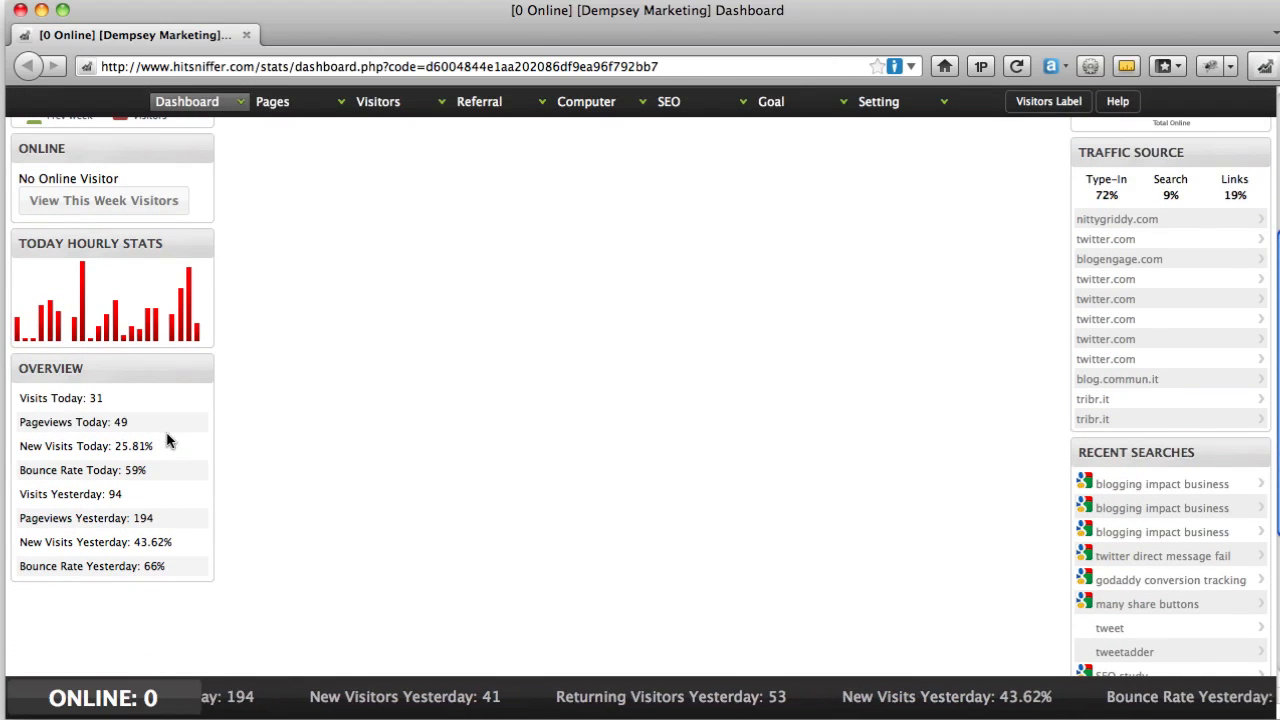
{"action": "mouse_move", "coordinate": [92, 566]}
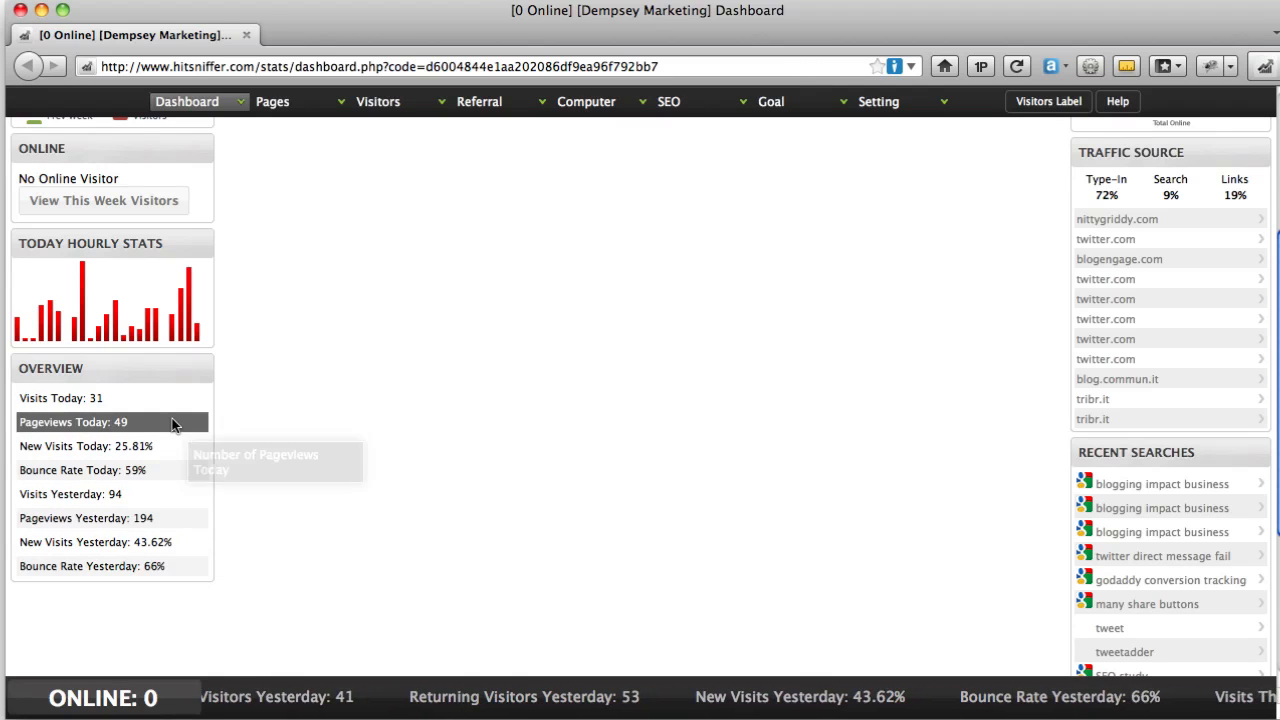
{"action": "mouse_move", "coordinate": [70, 492]}
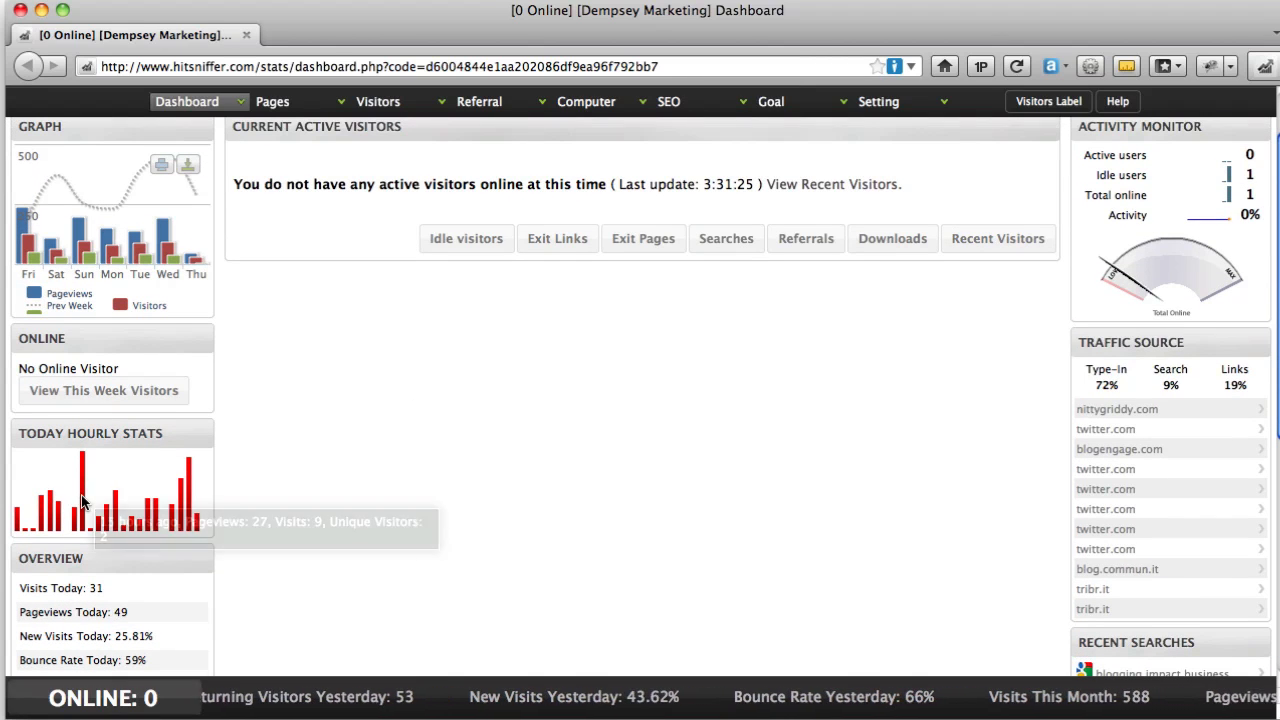
{"action": "mouse_move", "coordinate": [84, 500]}
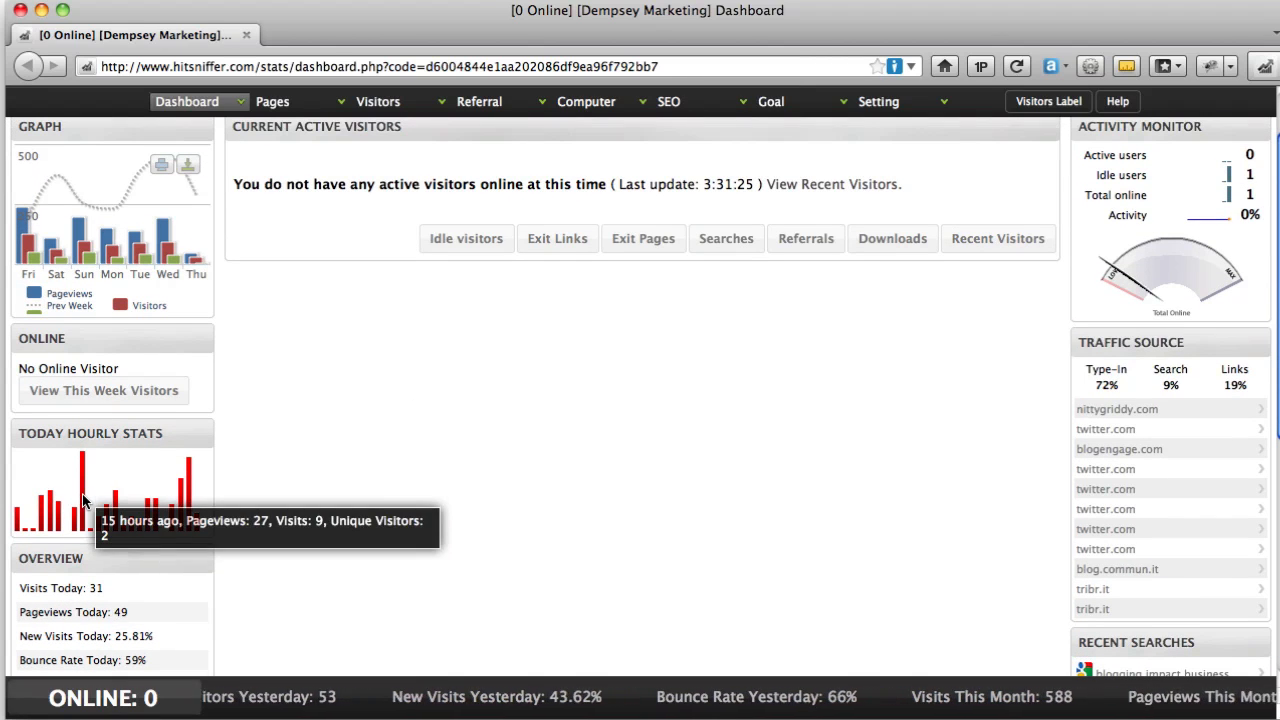
{"action": "mouse_move", "coordinate": [190, 490]}
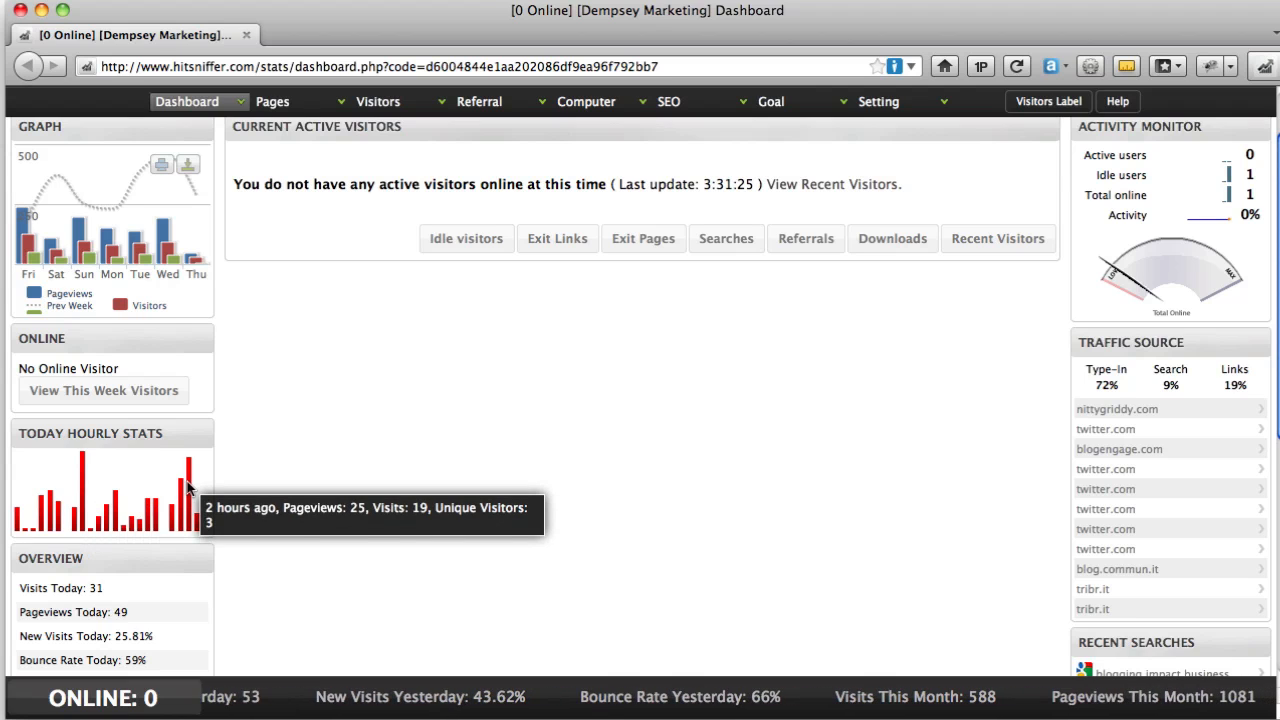
{"action": "mouse_move", "coordinate": [336, 482]}
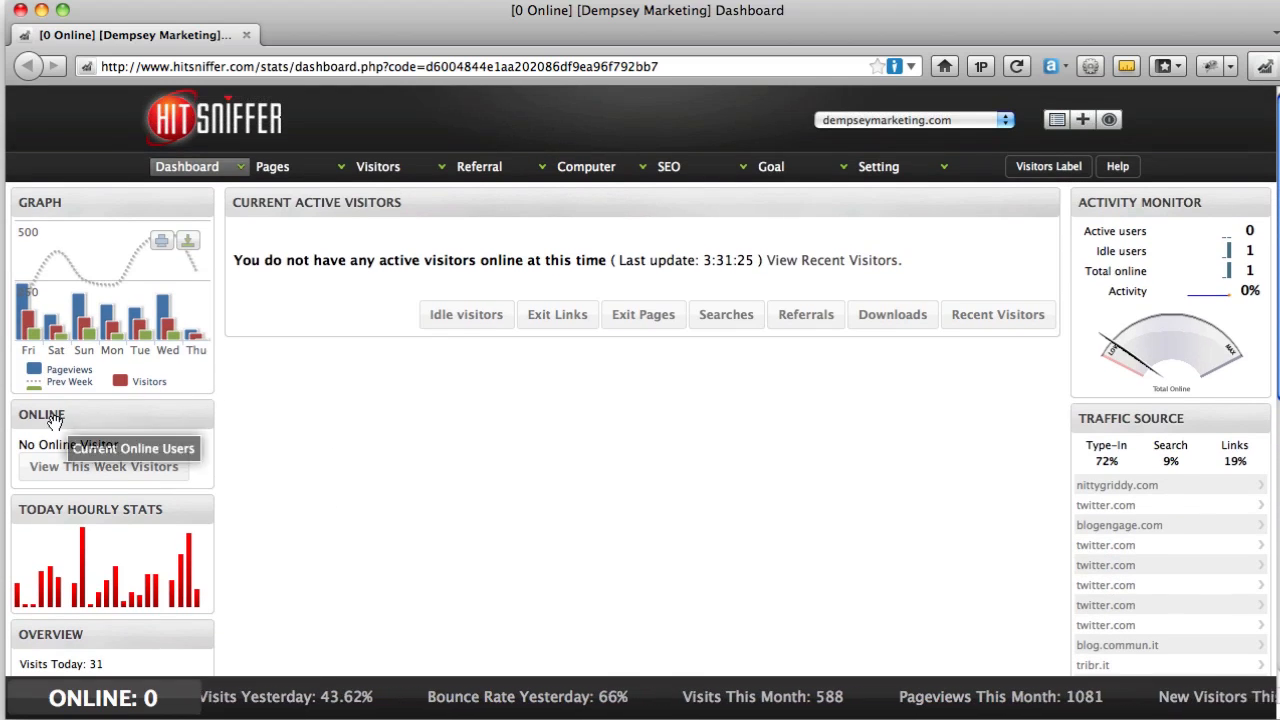
{"action": "mouse_move", "coordinate": [104, 466]}
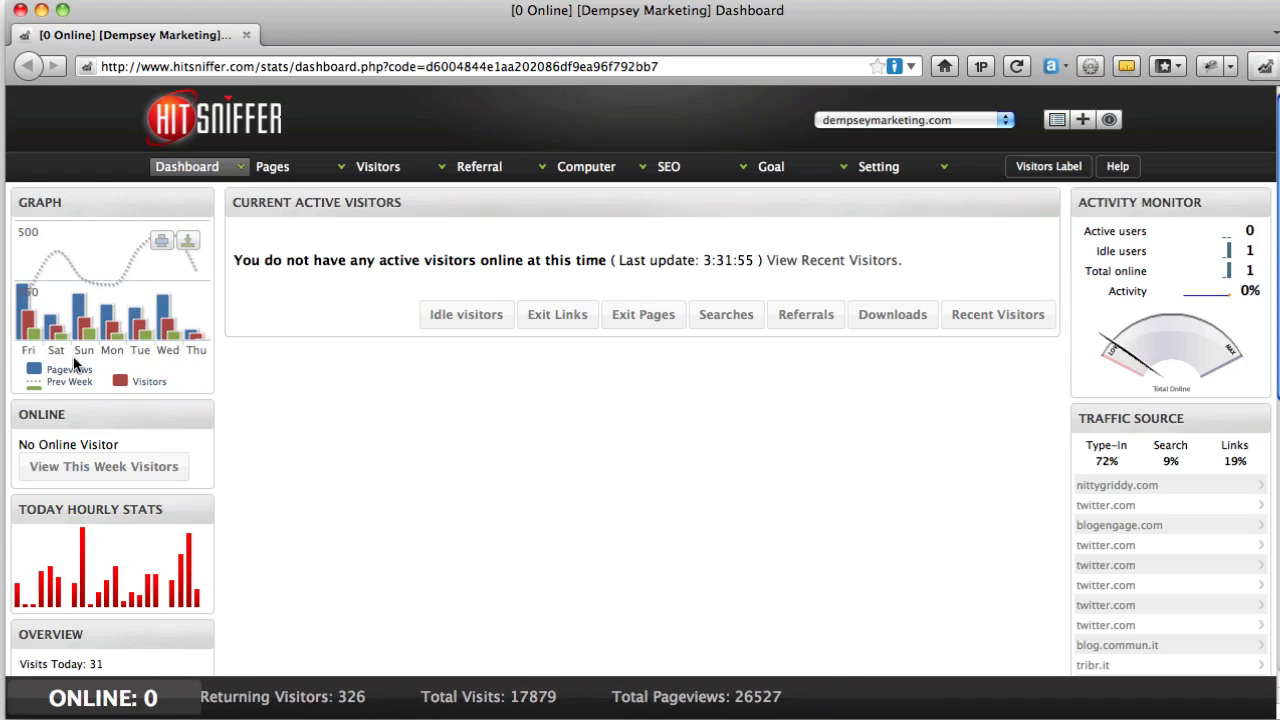
{"action": "mouse_move", "coordinate": [536, 364]}
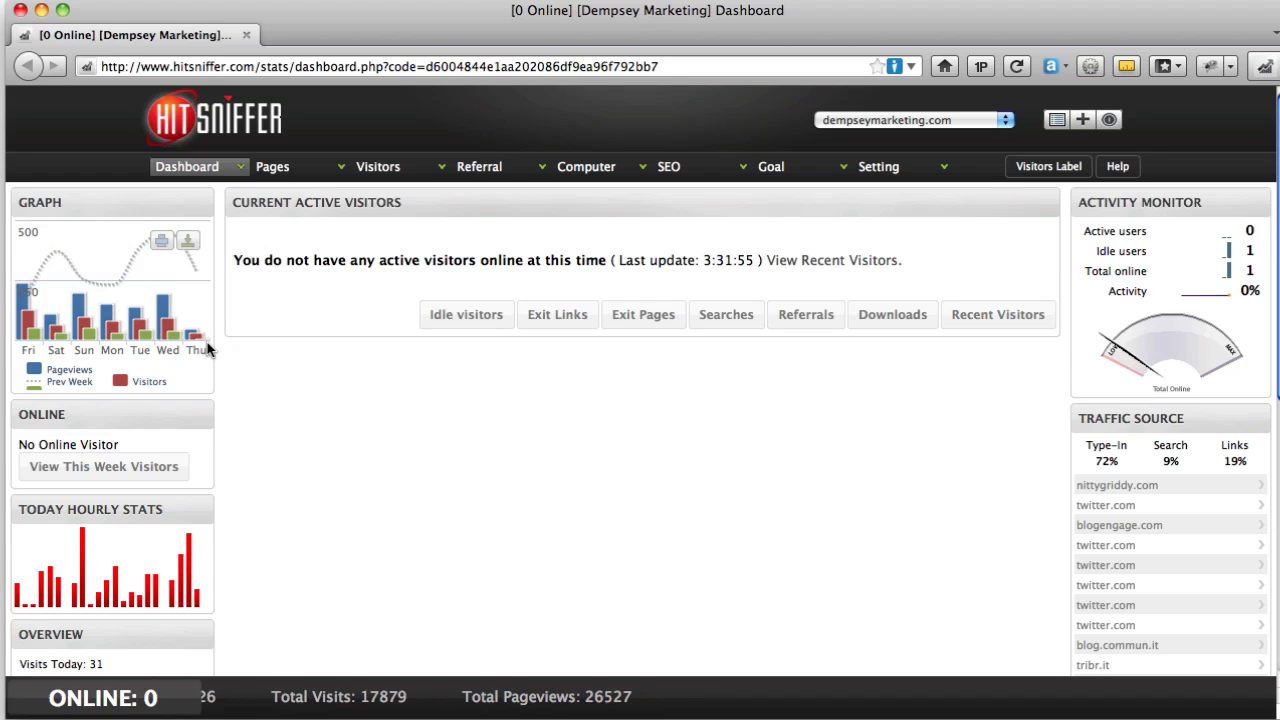
{"action": "mouse_move", "coordinate": [1164, 236]}
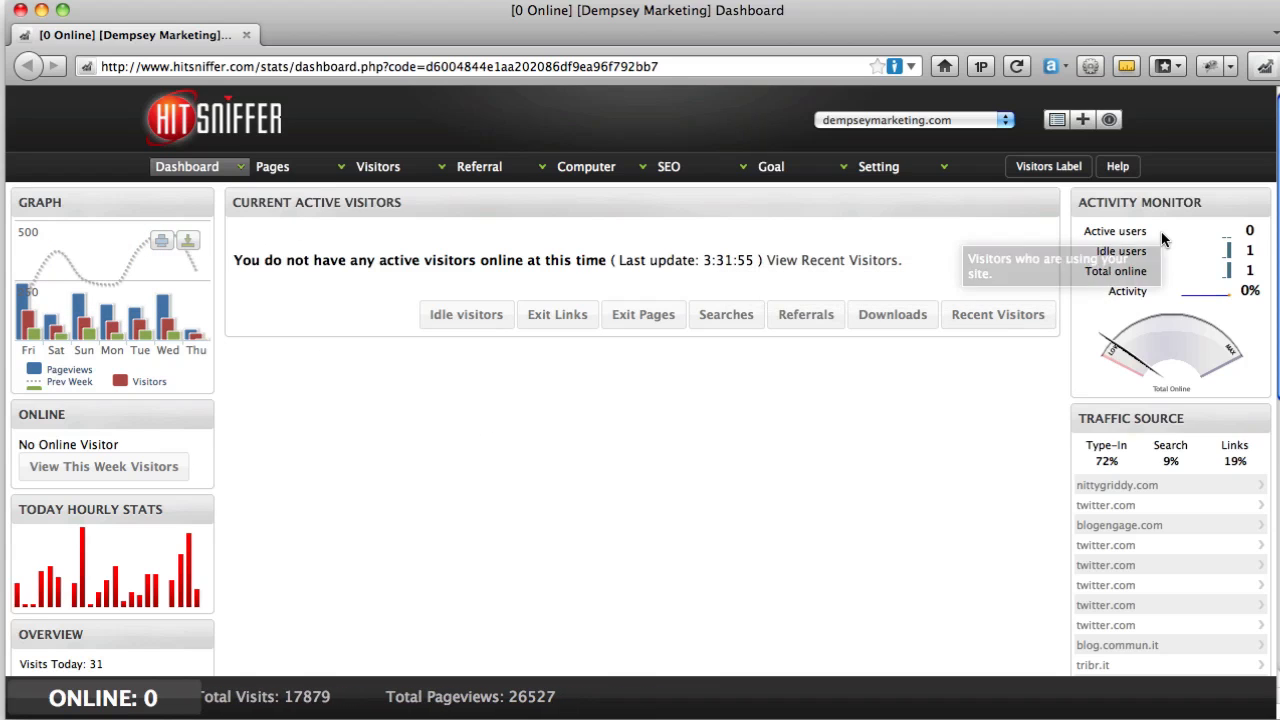
{"action": "scroll", "scroll_direction": "down", "scroll_amount": 3}
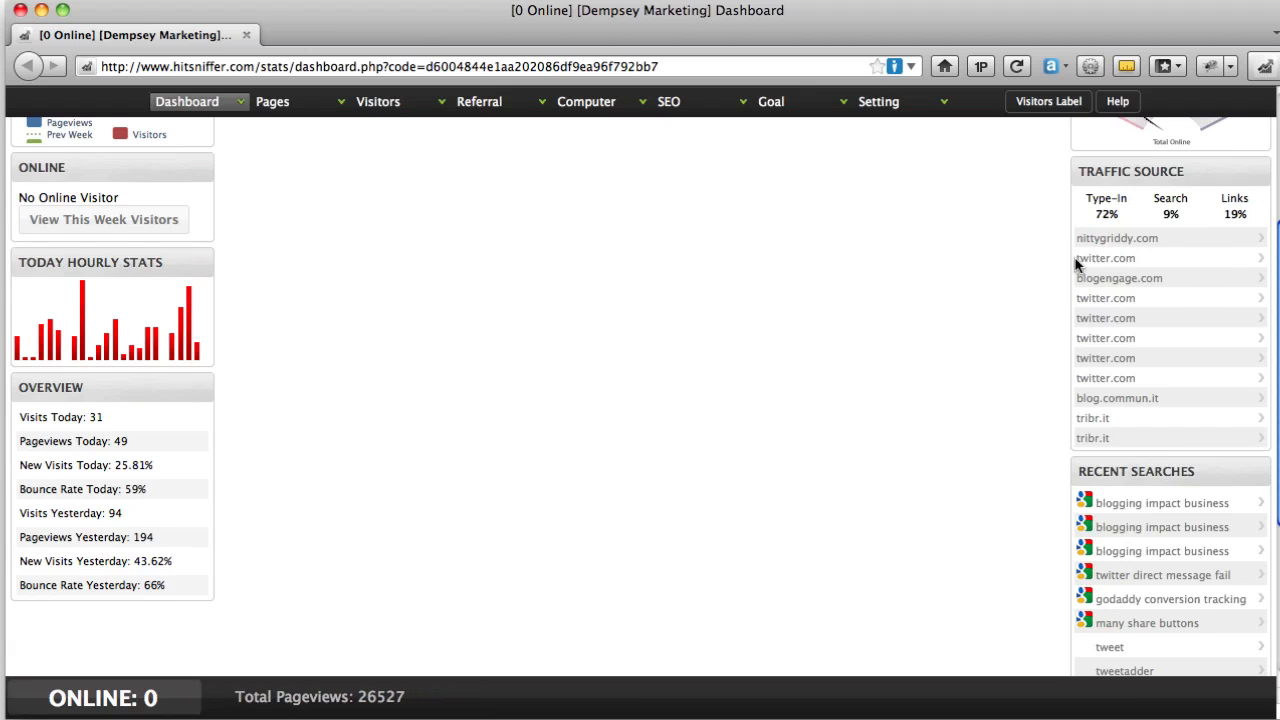
{"action": "mouse_move", "coordinate": [1170, 212]}
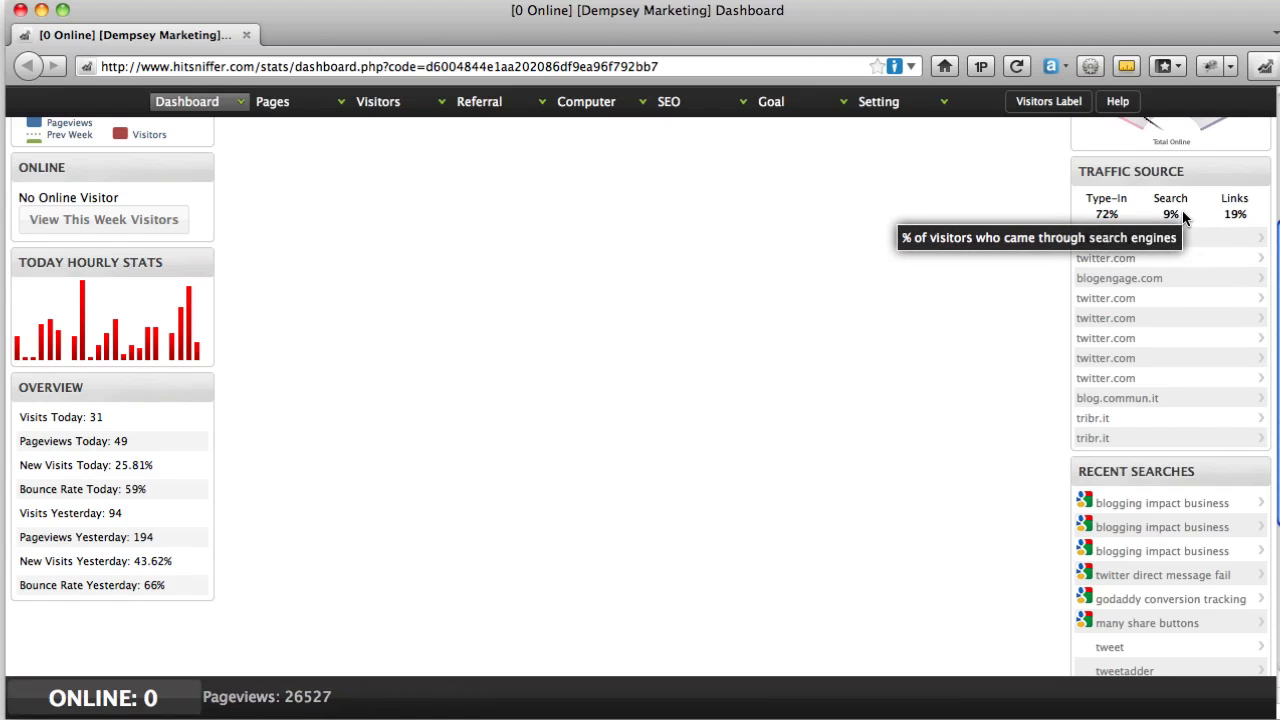
{"action": "mouse_move", "coordinate": [1108, 210]}
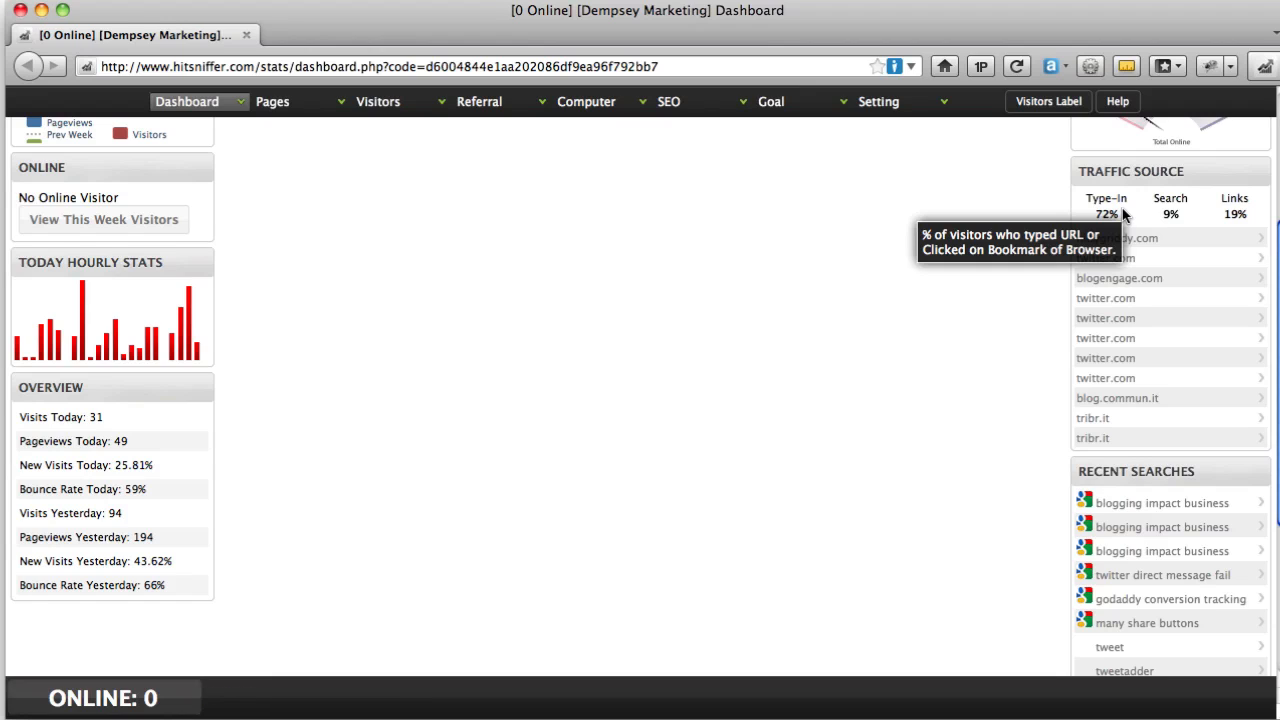
{"action": "mouse_move", "coordinate": [1058, 222]}
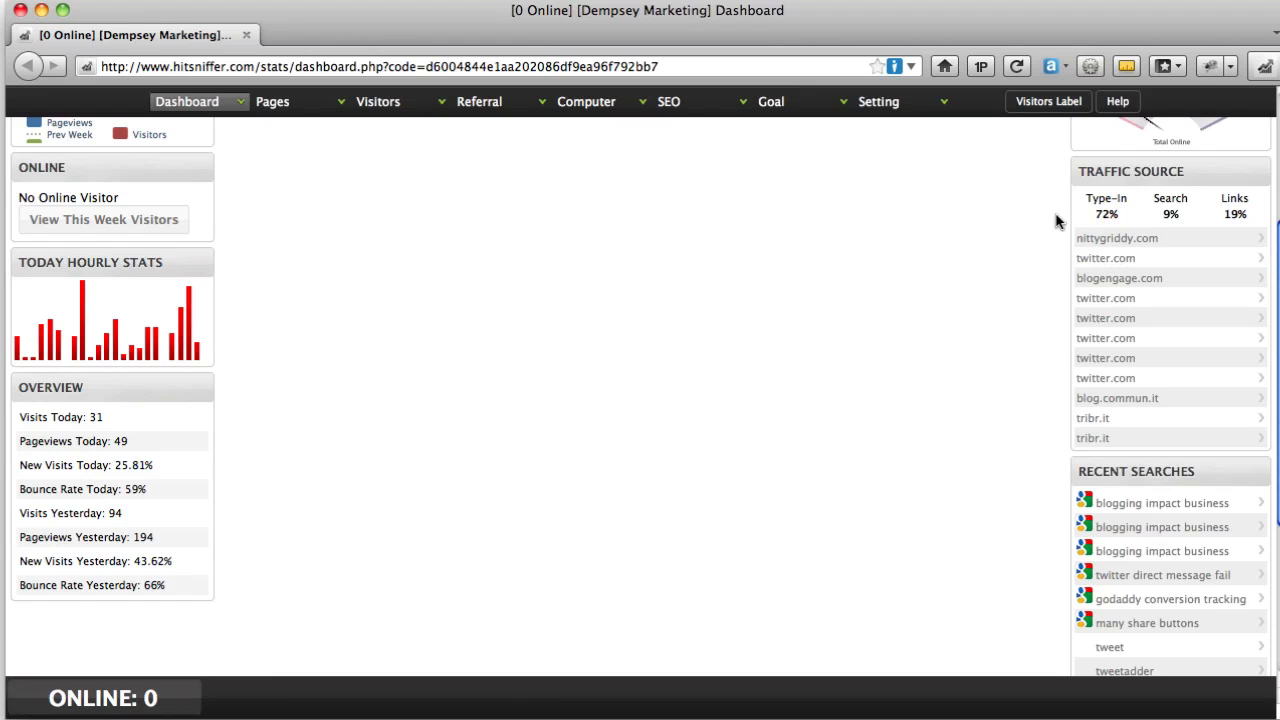
{"action": "mouse_move", "coordinate": [1060, 206]}
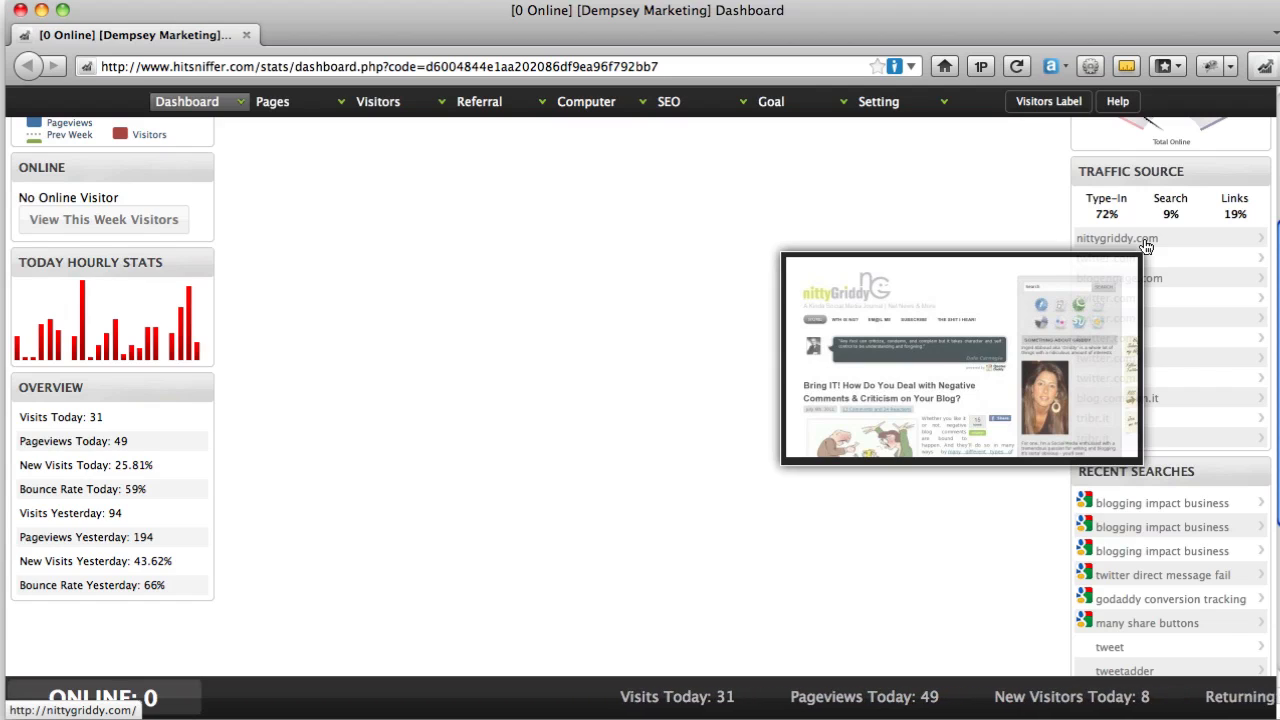
{"action": "mouse_move", "coordinate": [1104, 258]}
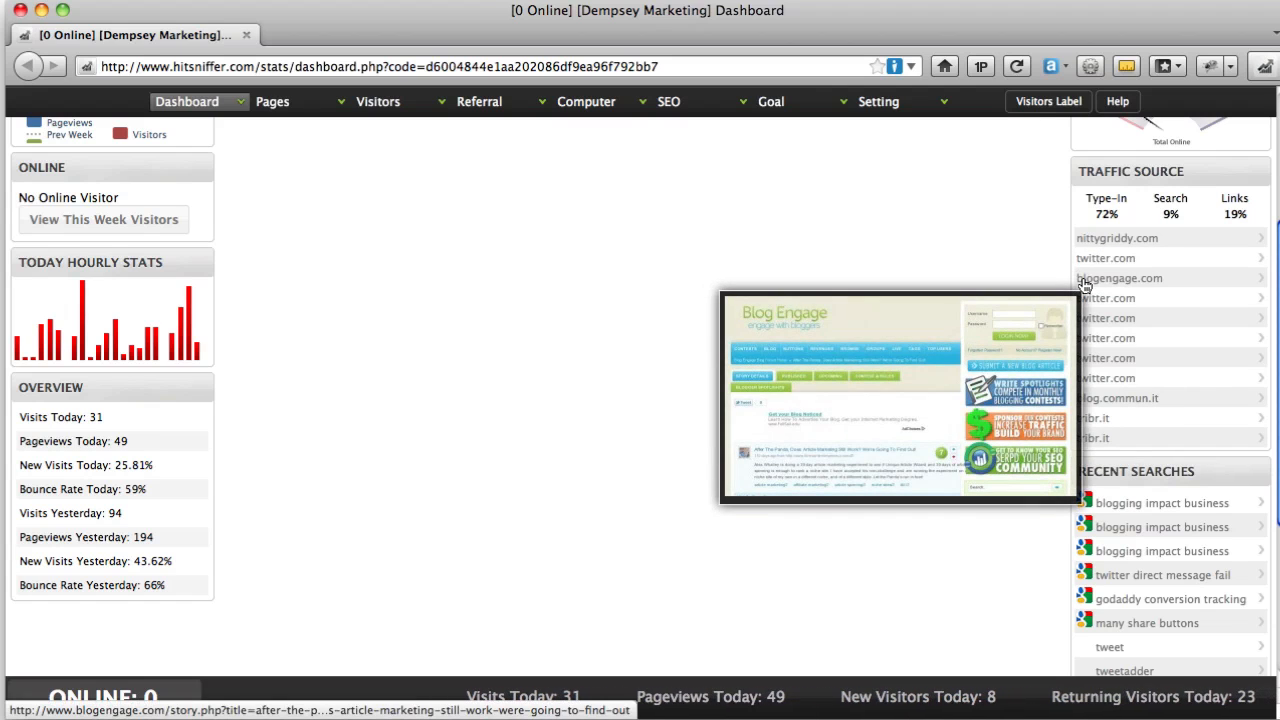
{"action": "mouse_move", "coordinate": [1072, 298]}
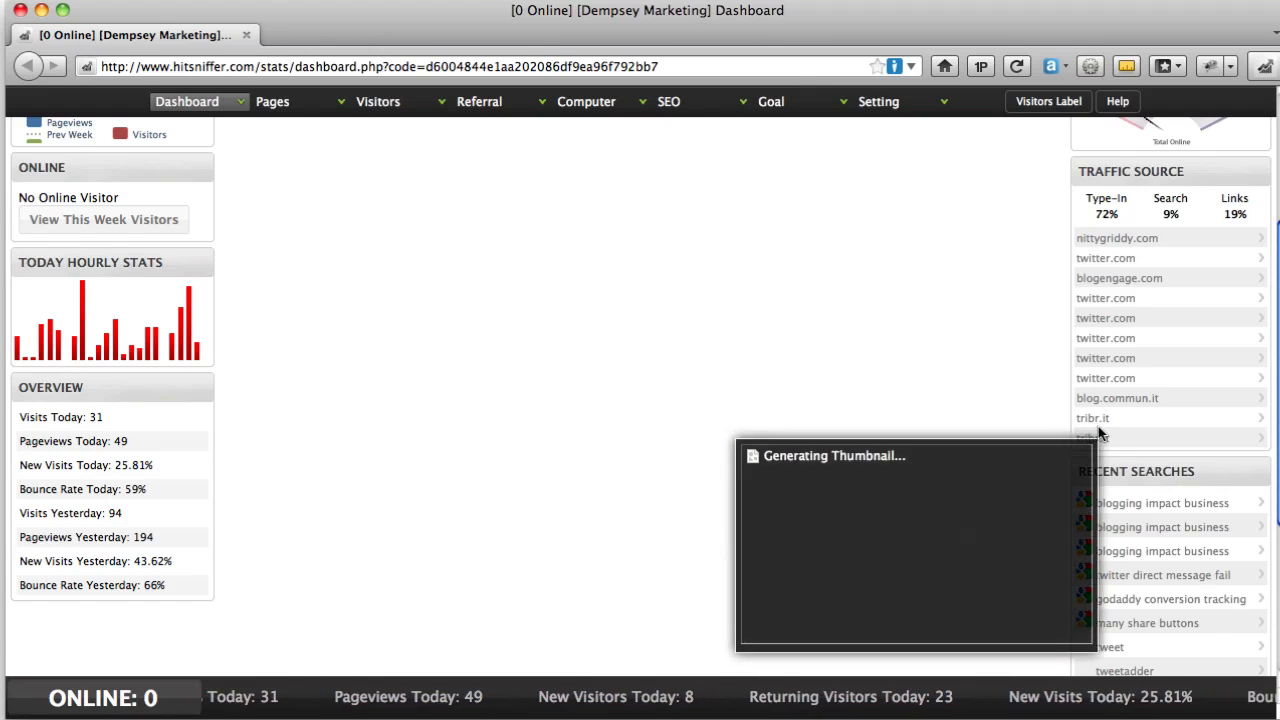
{"action": "scroll", "scroll_direction": "down", "scroll_amount": 3}
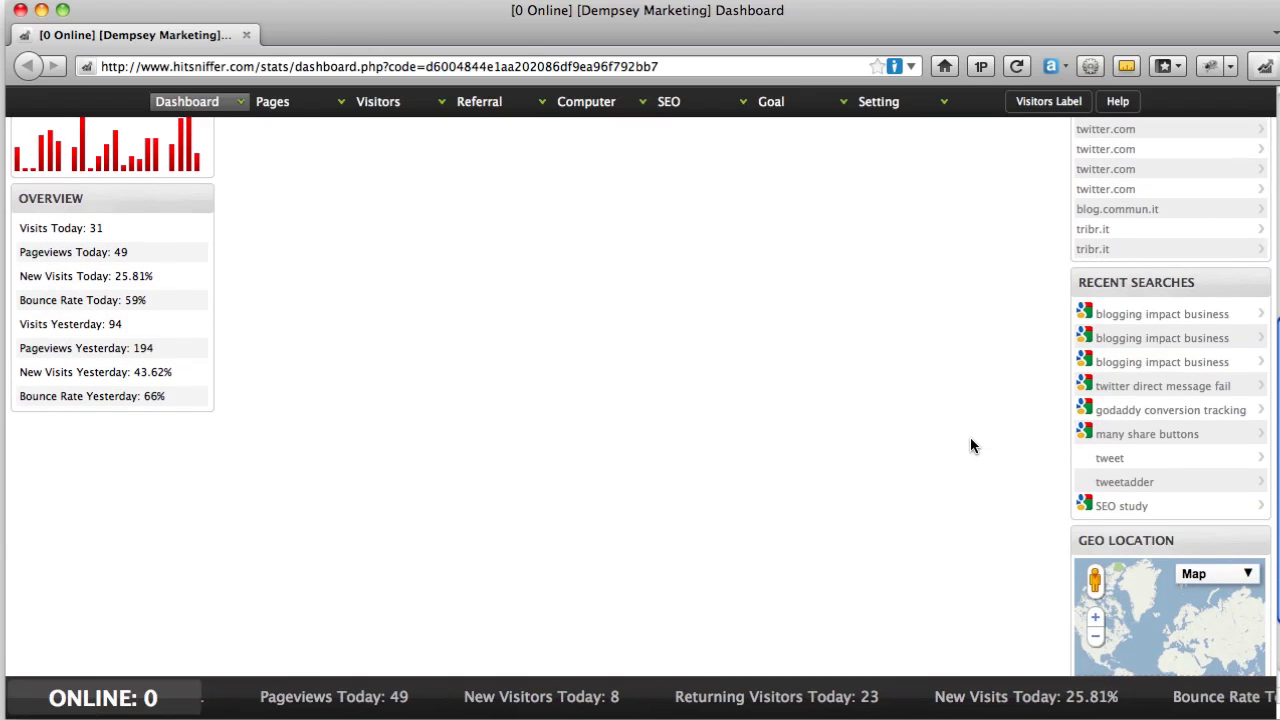
{"action": "mouse_move", "coordinate": [1108, 456]}
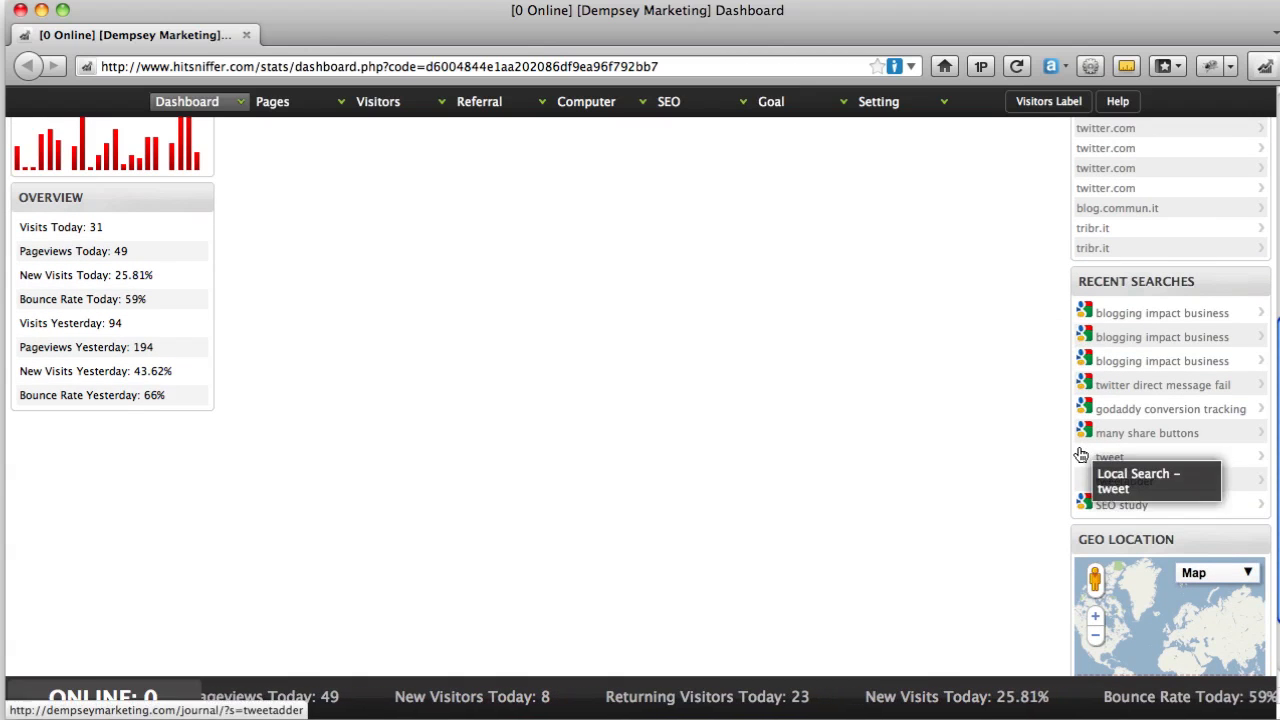
{"action": "scroll", "scroll_direction": "down", "scroll_amount": 3}
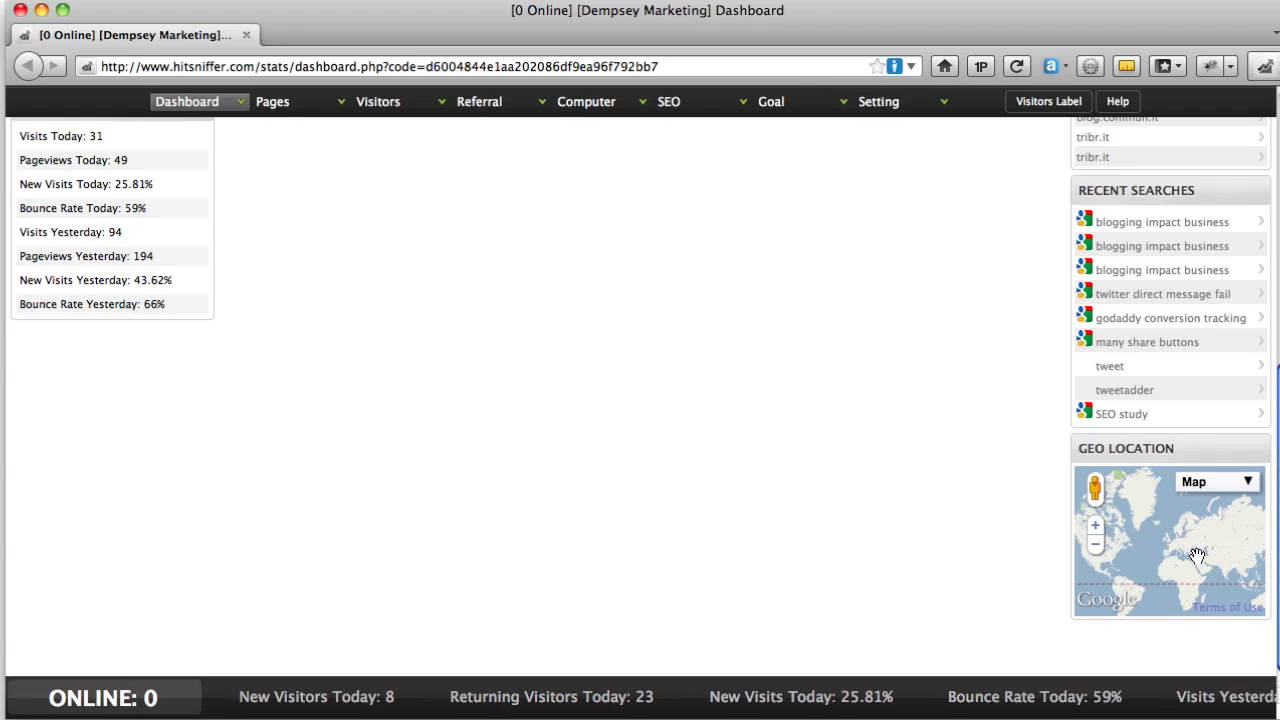
{"action": "mouse_move", "coordinate": [920, 622]}
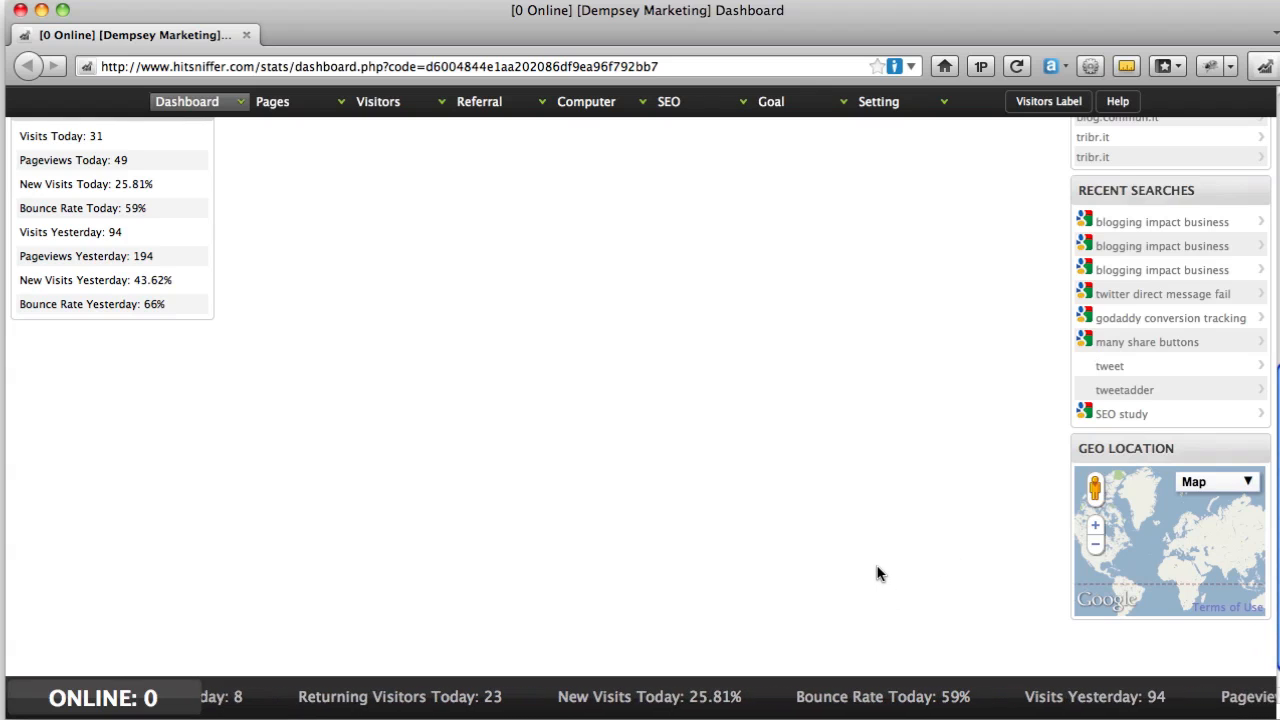
{"action": "mouse_move", "coordinate": [960, 456]}
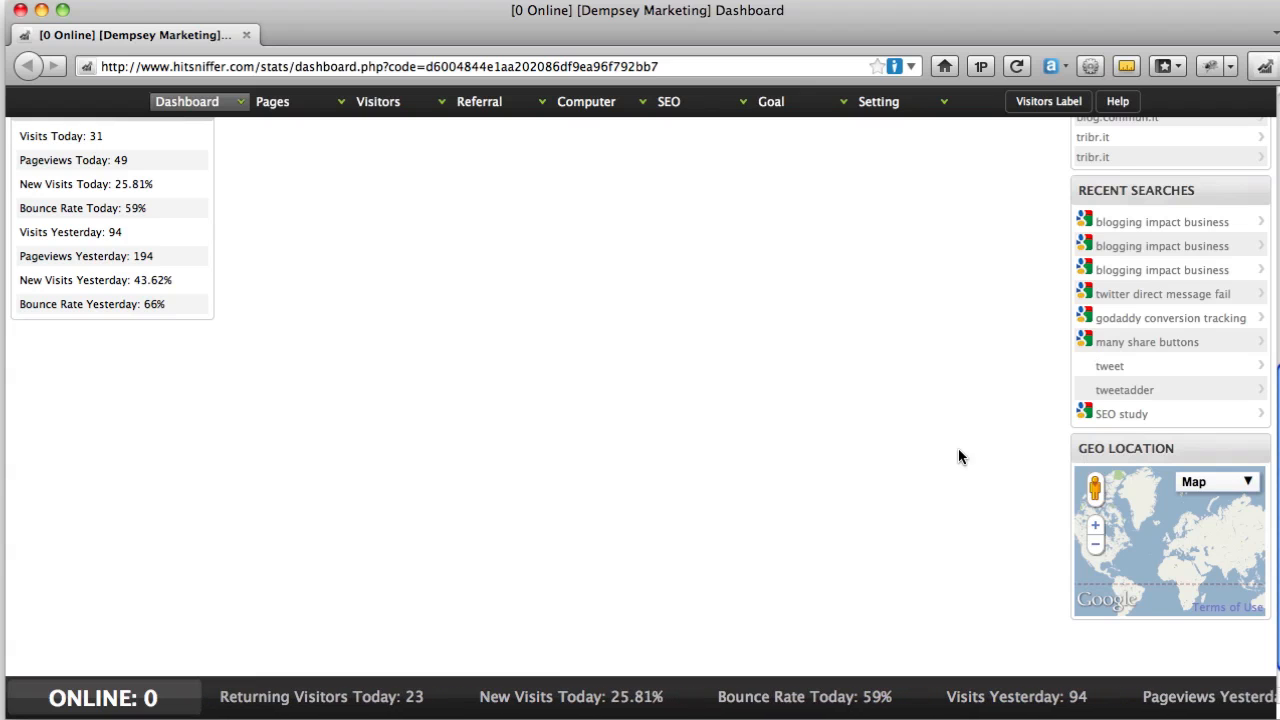
{"action": "mouse_move", "coordinate": [884, 560]}
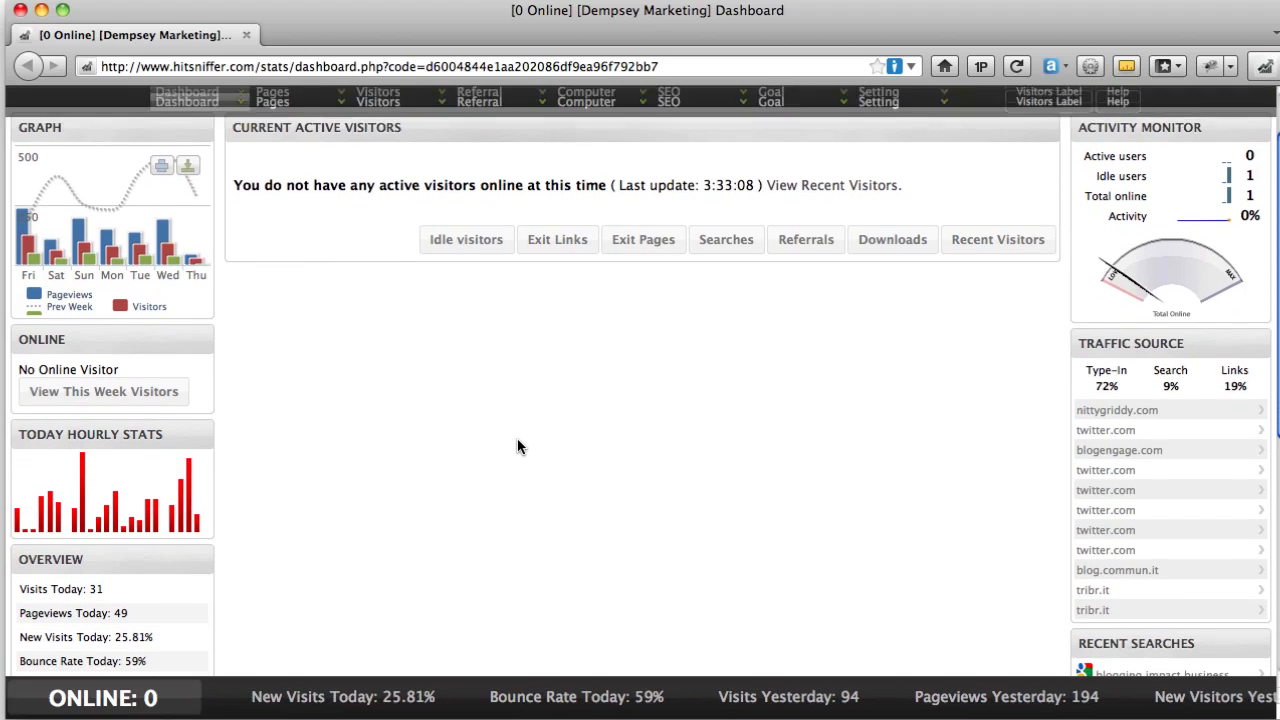
{"action": "scroll", "scroll_direction": "down", "scroll_amount": 3}
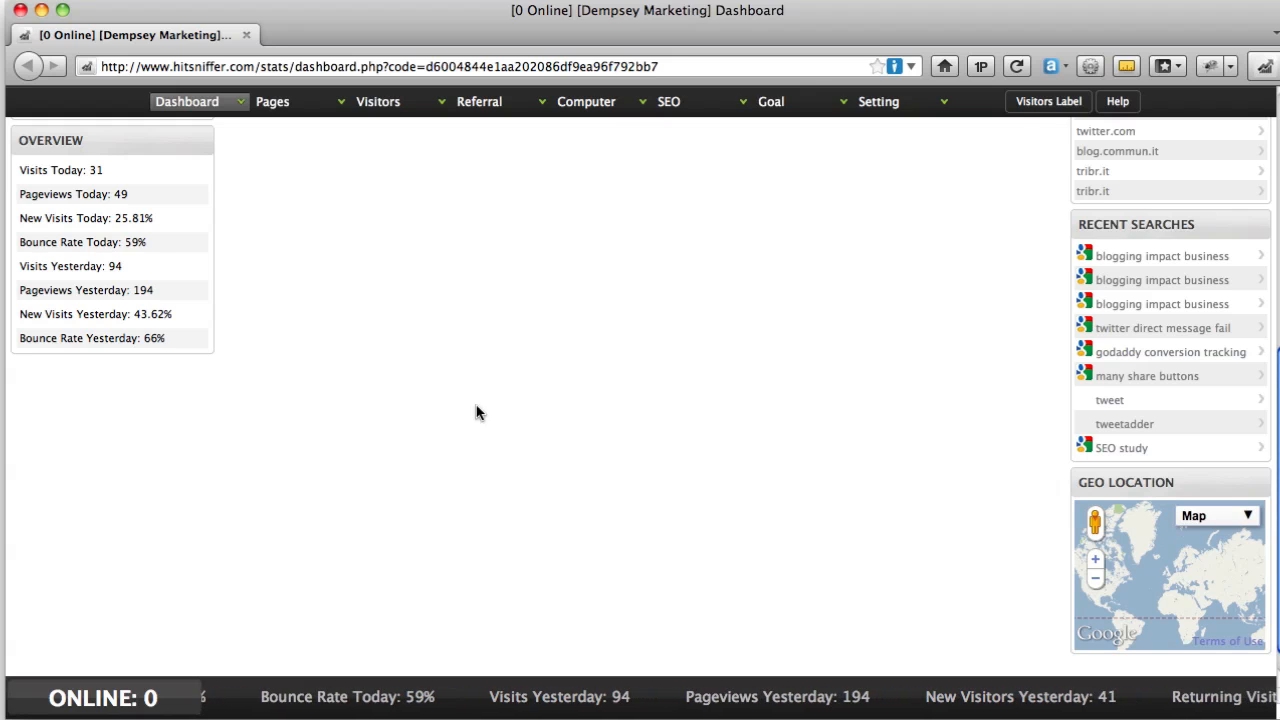
{"action": "mouse_move", "coordinate": [284, 696]}
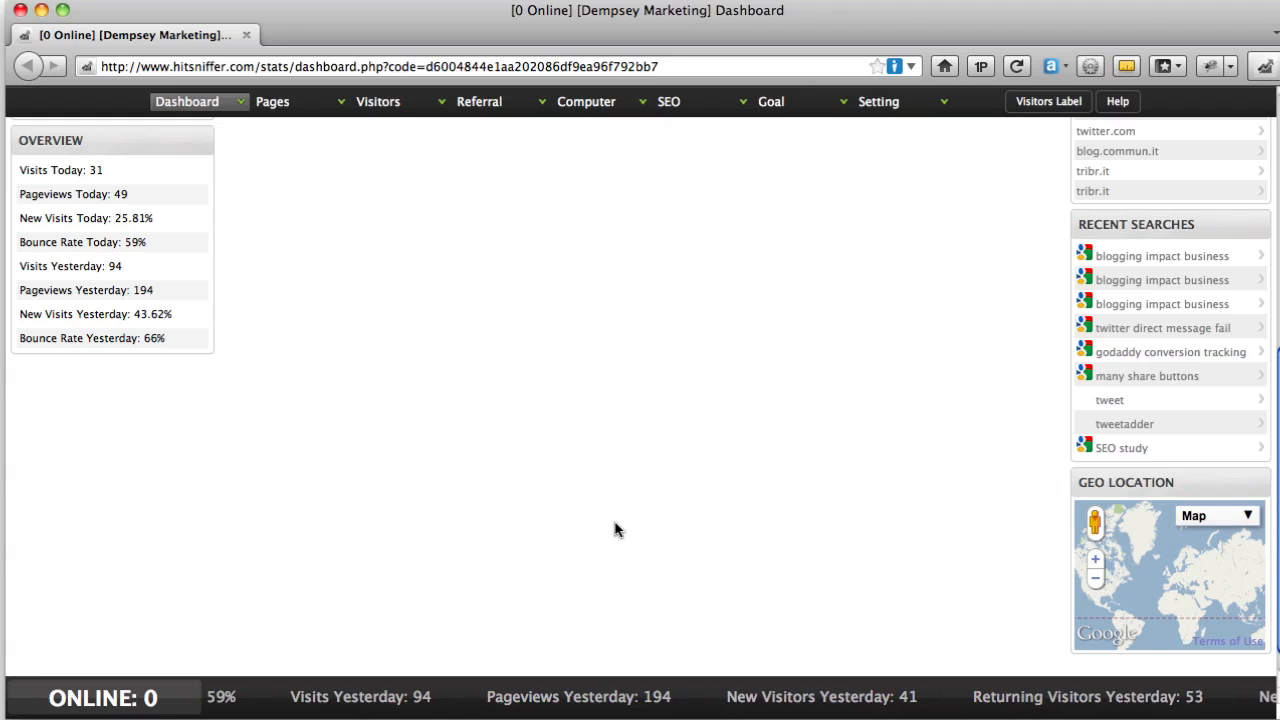
{"action": "mouse_move", "coordinate": [540, 552]}
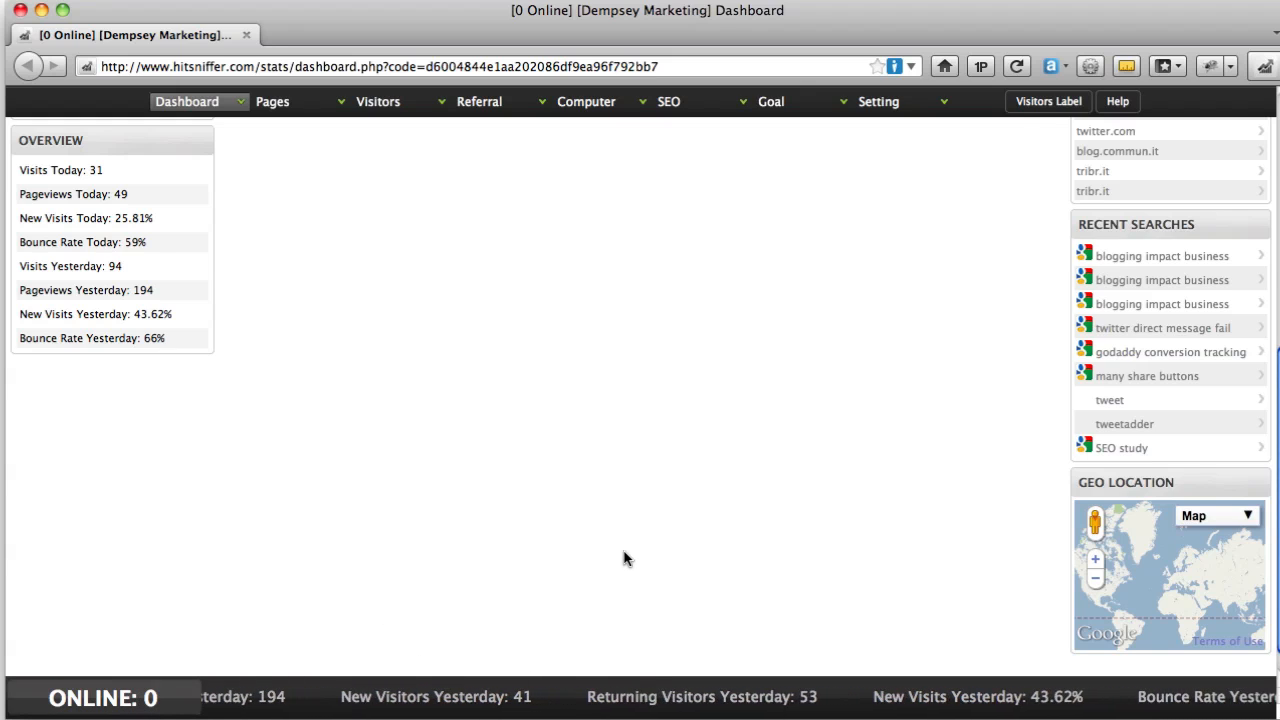
{"action": "mouse_move", "coordinate": [798, 656]}
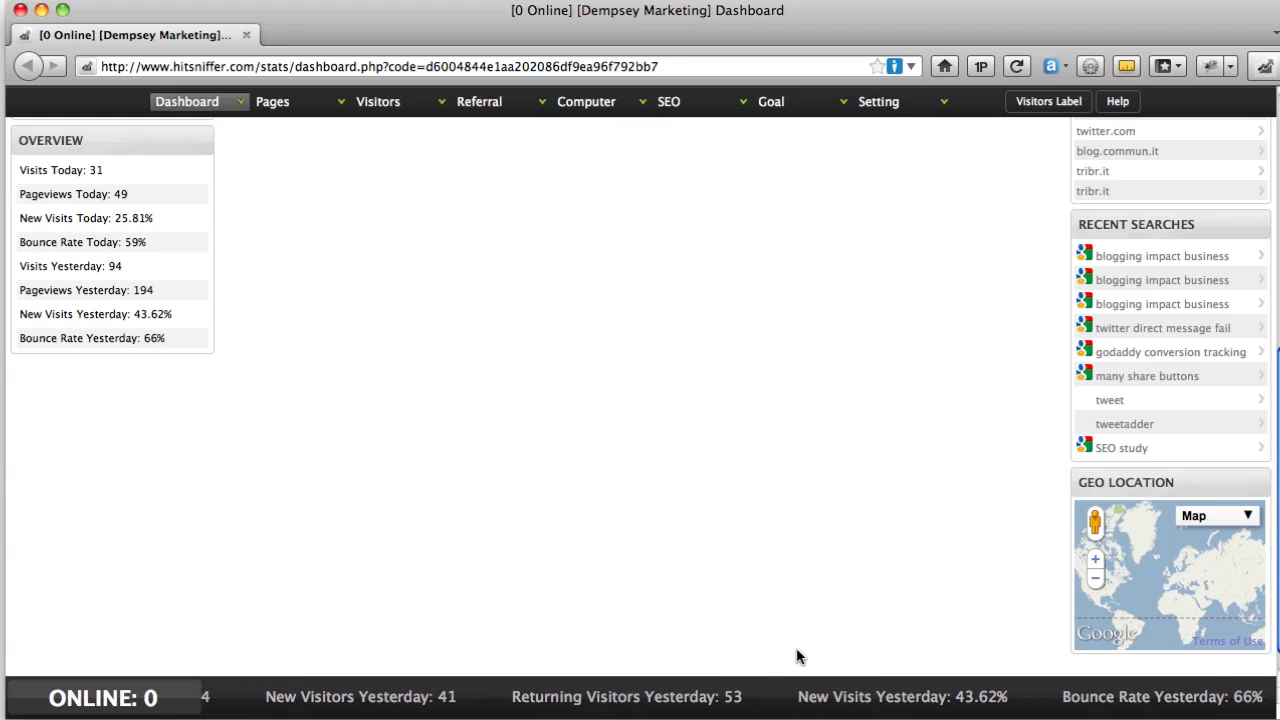
{"action": "left_click", "coordinate": [186, 100]}
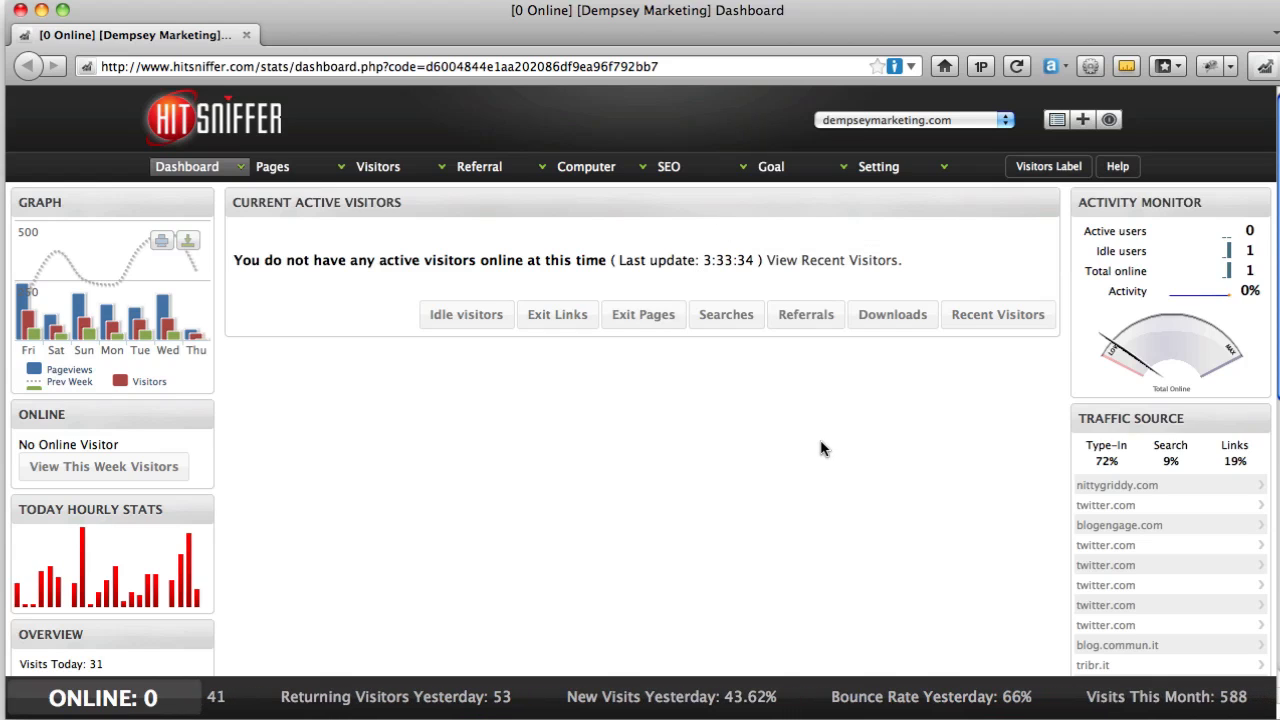
{"action": "mouse_move", "coordinate": [828, 448]}
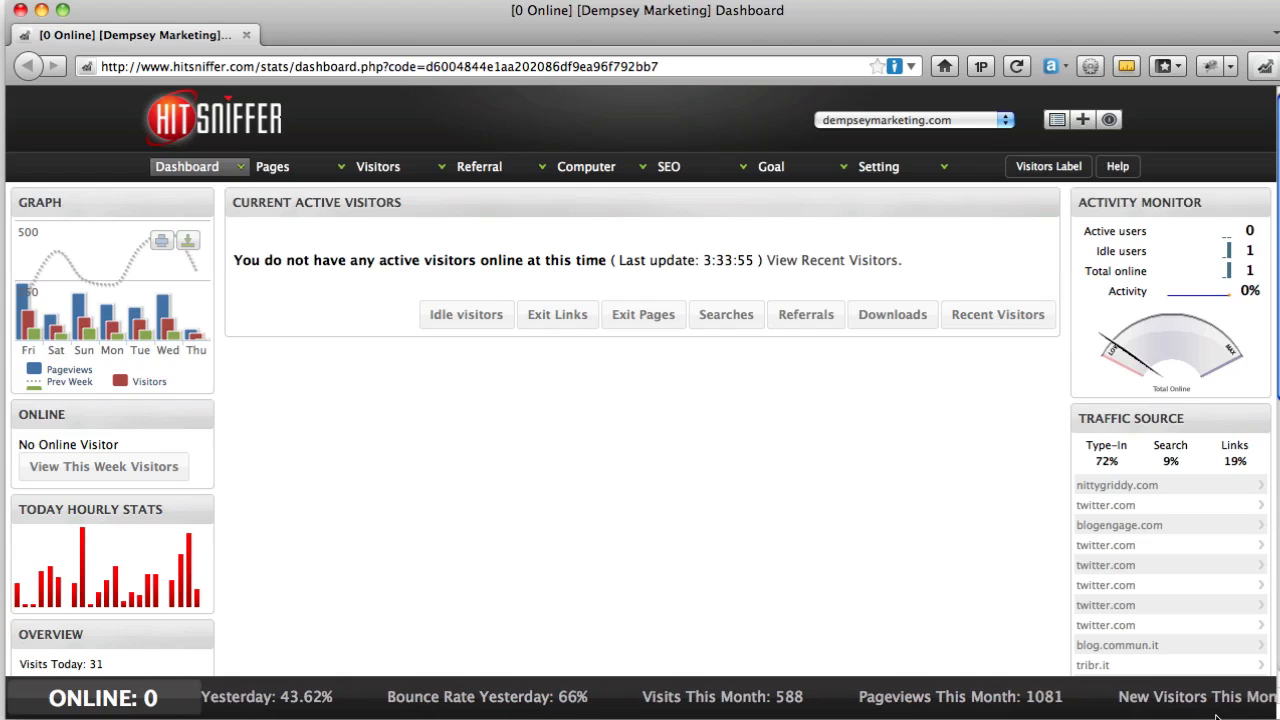
{"action": "mouse_move", "coordinate": [856, 498]}
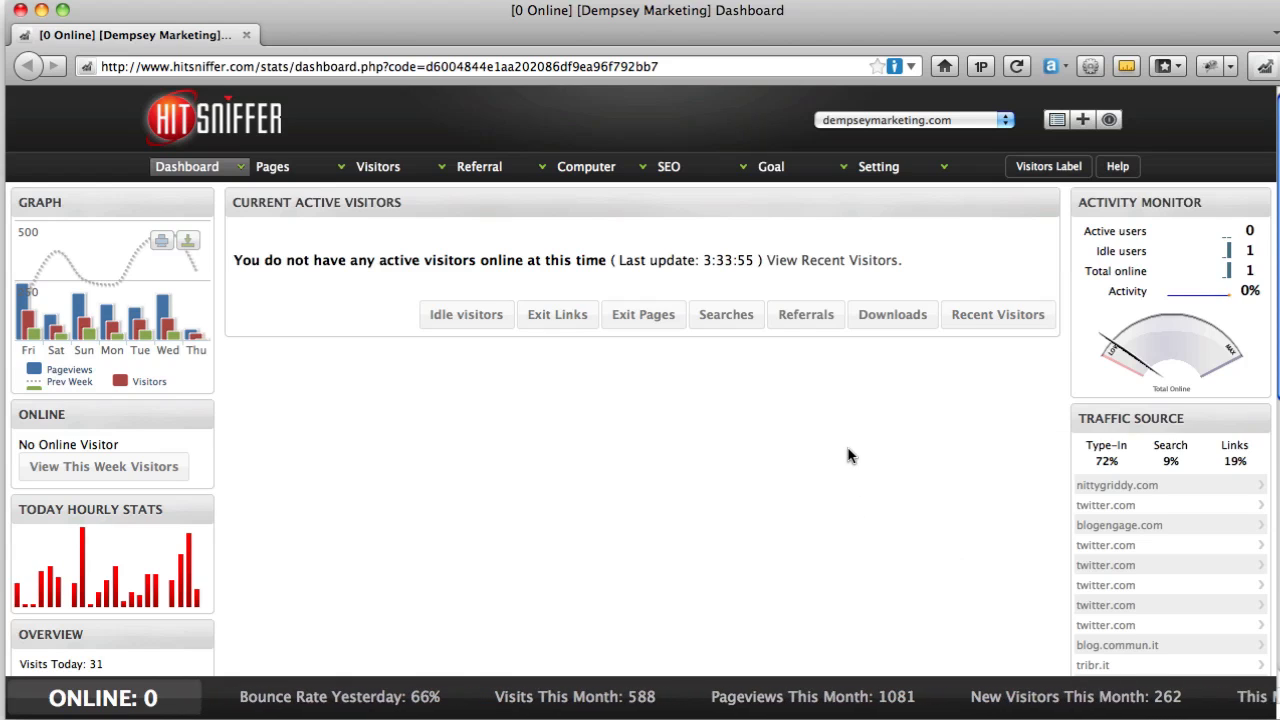
{"action": "mouse_move", "coordinate": [726, 450]}
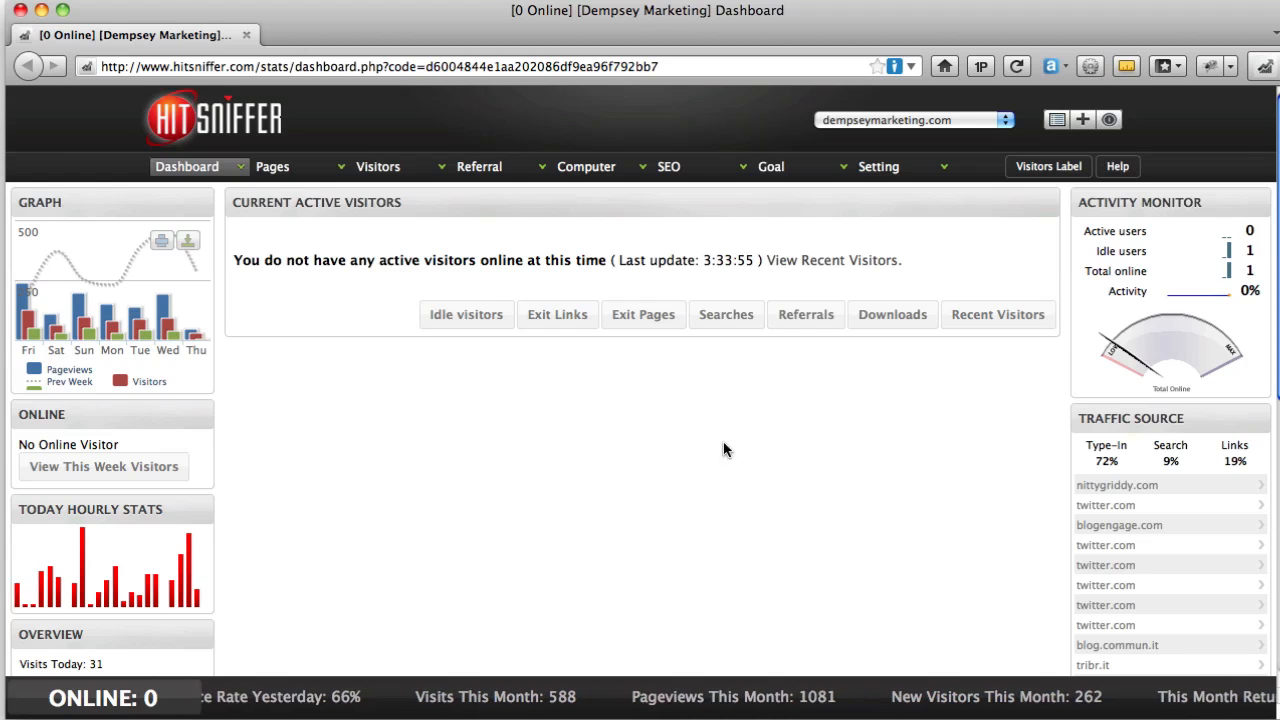
{"action": "mouse_move", "coordinate": [720, 482]}
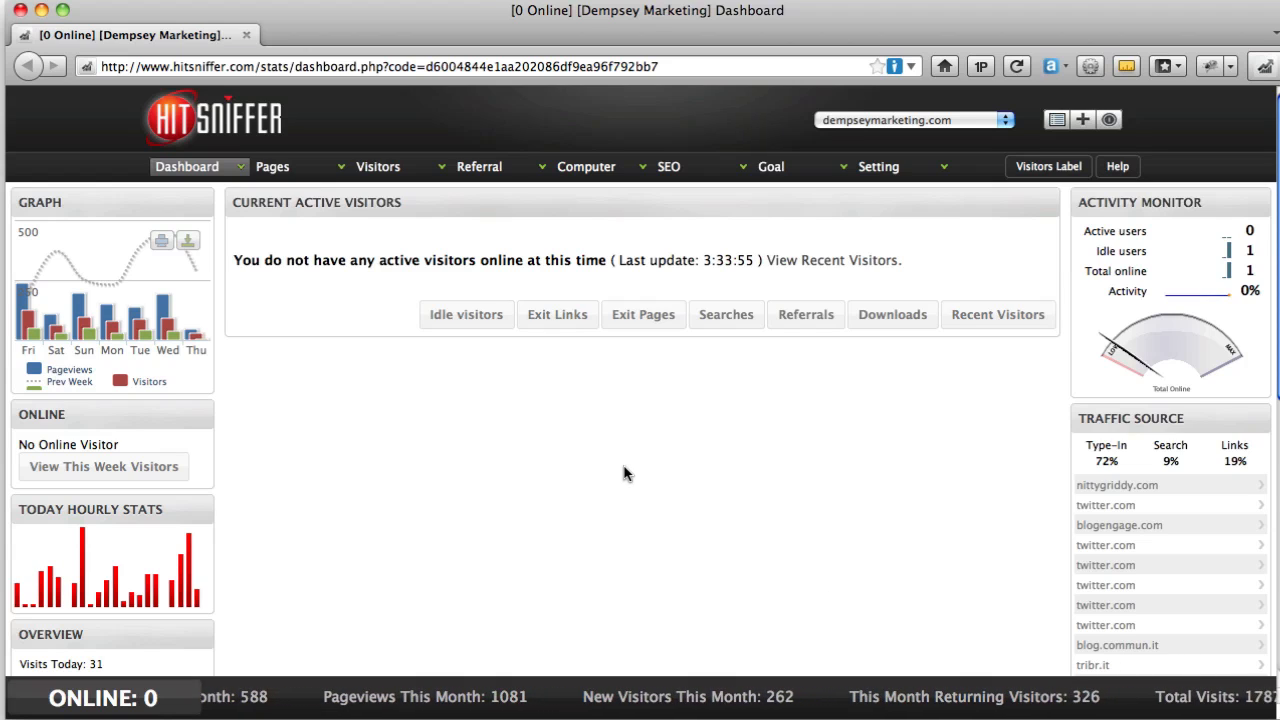
{"action": "mouse_move", "coordinate": [658, 458]}
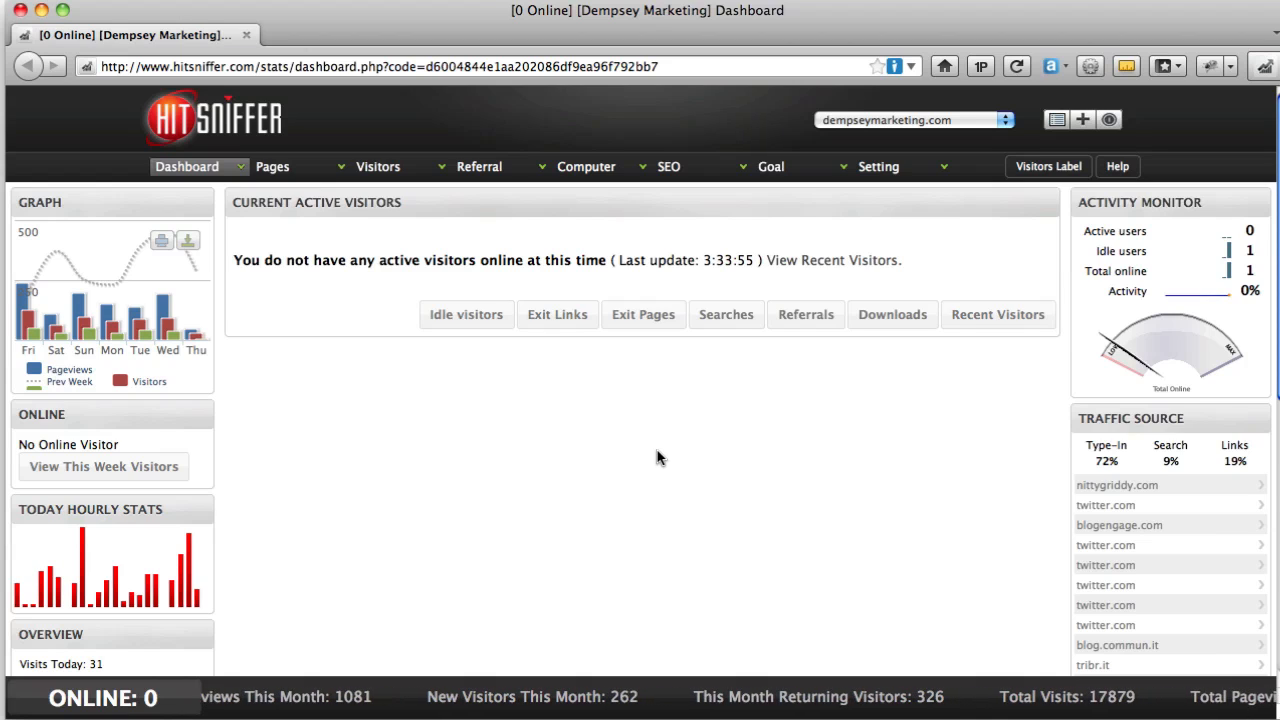
{"action": "mouse_move", "coordinate": [684, 468]}
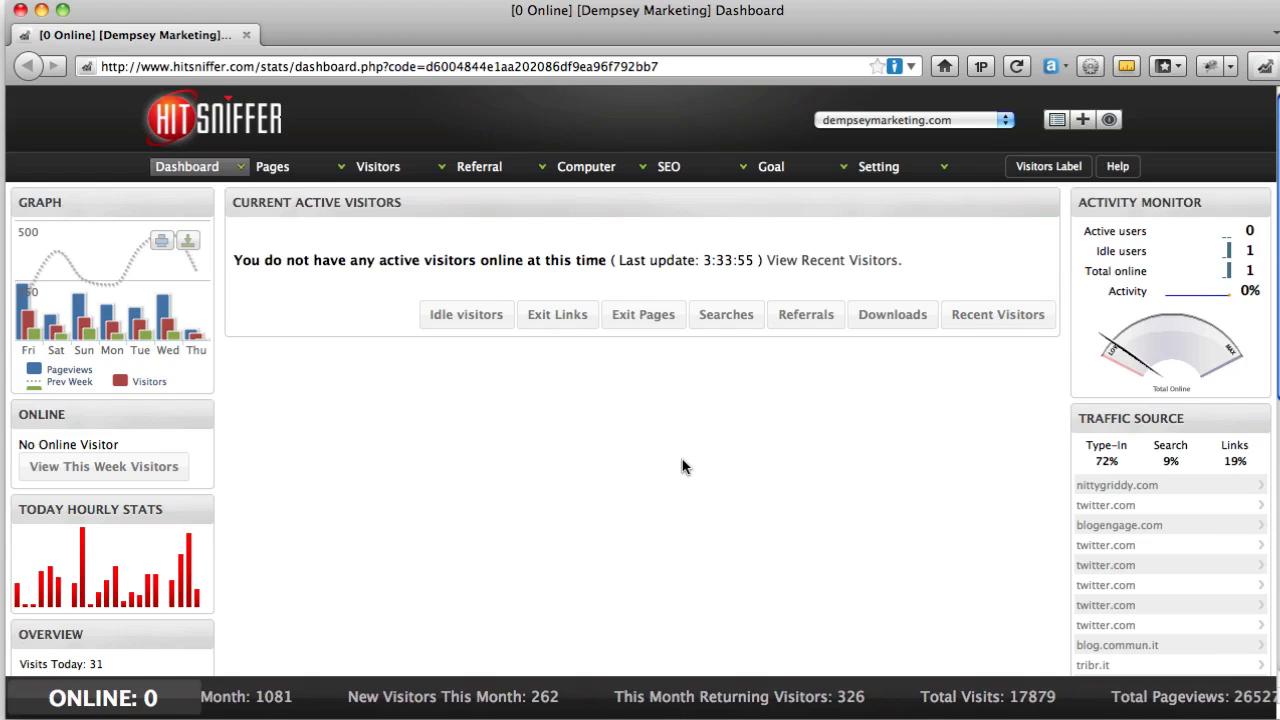
{"action": "mouse_move", "coordinate": [676, 444]}
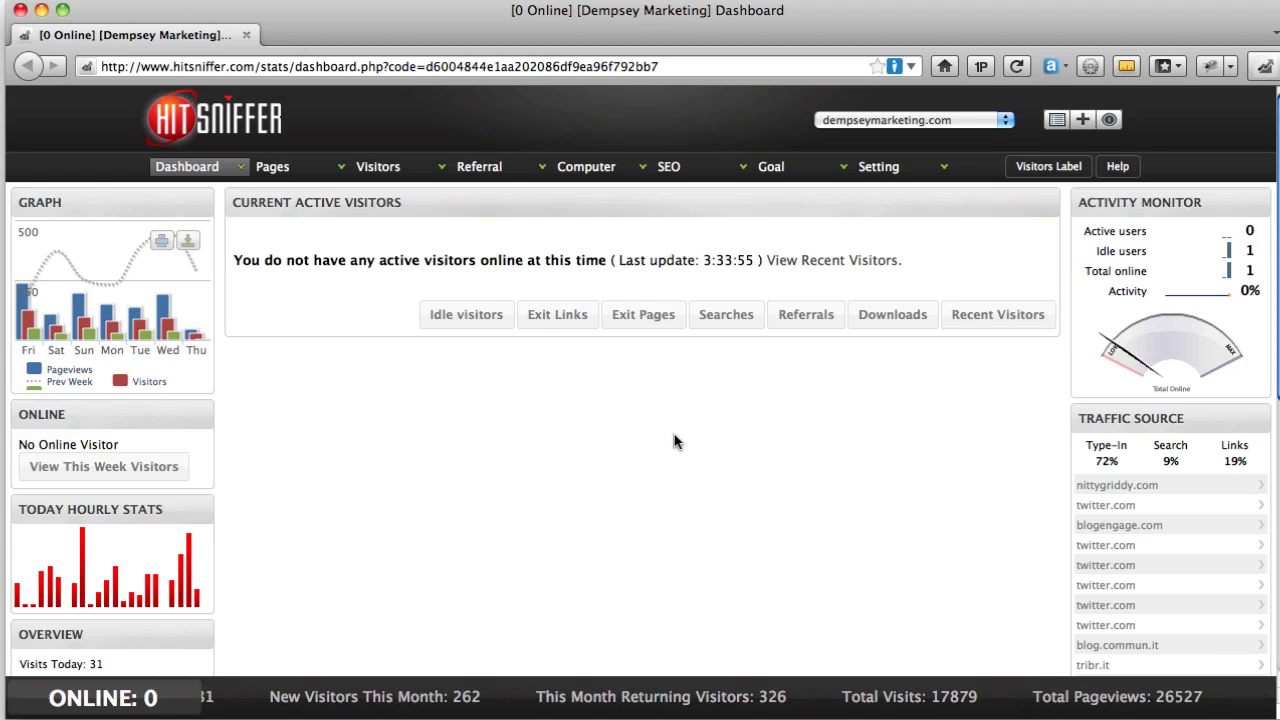
{"action": "scroll", "scroll_direction": "down", "scroll_amount": 3}
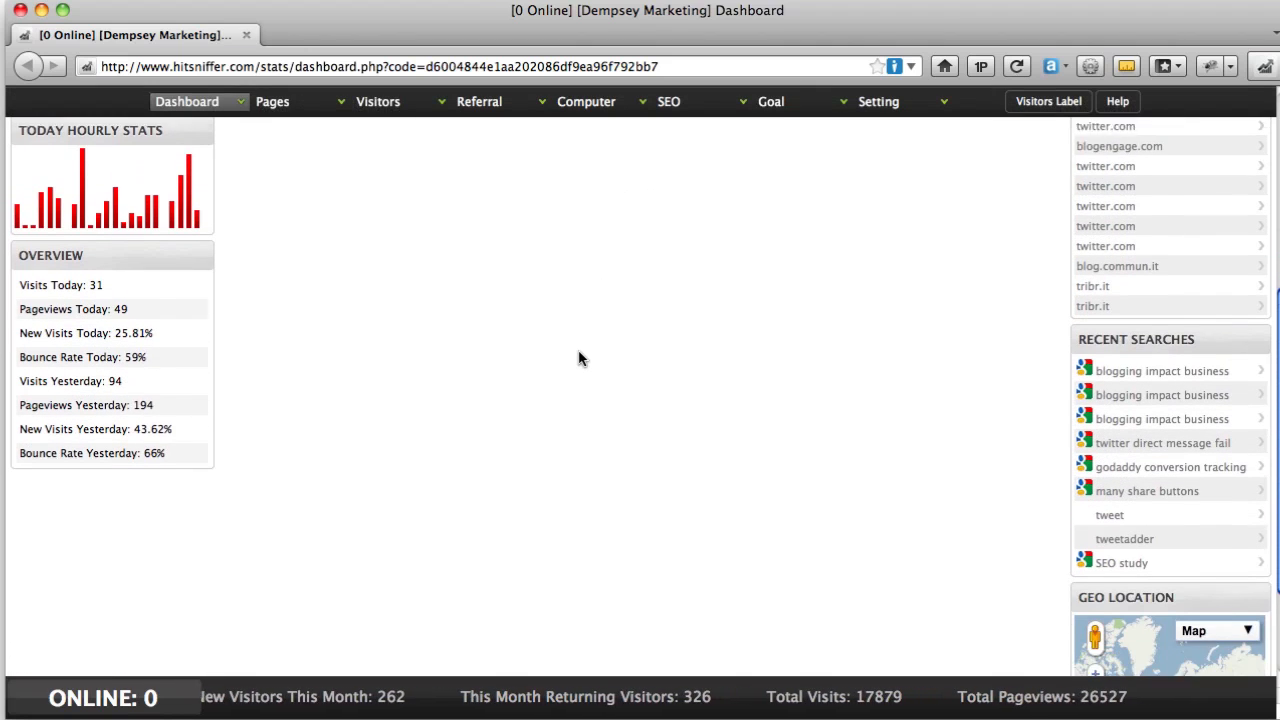
{"action": "scroll", "scroll_direction": "down", "scroll_amount": 3}
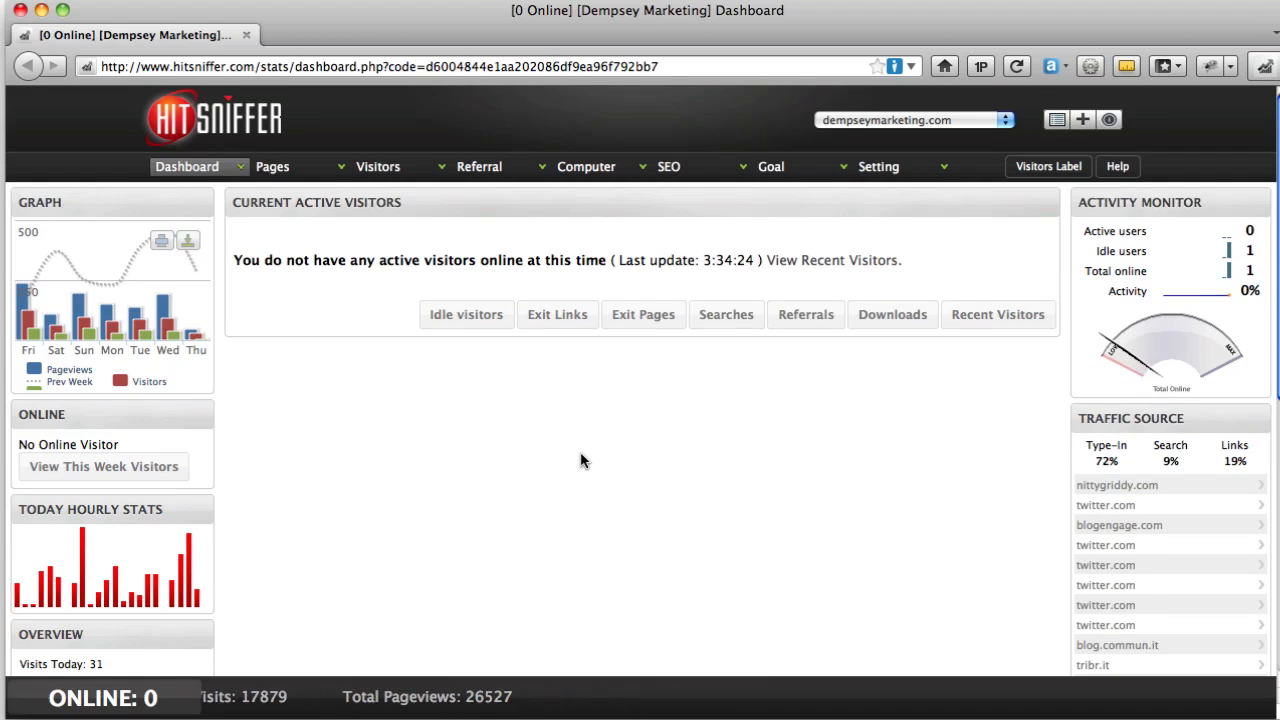
{"action": "mouse_move", "coordinate": [644, 184]}
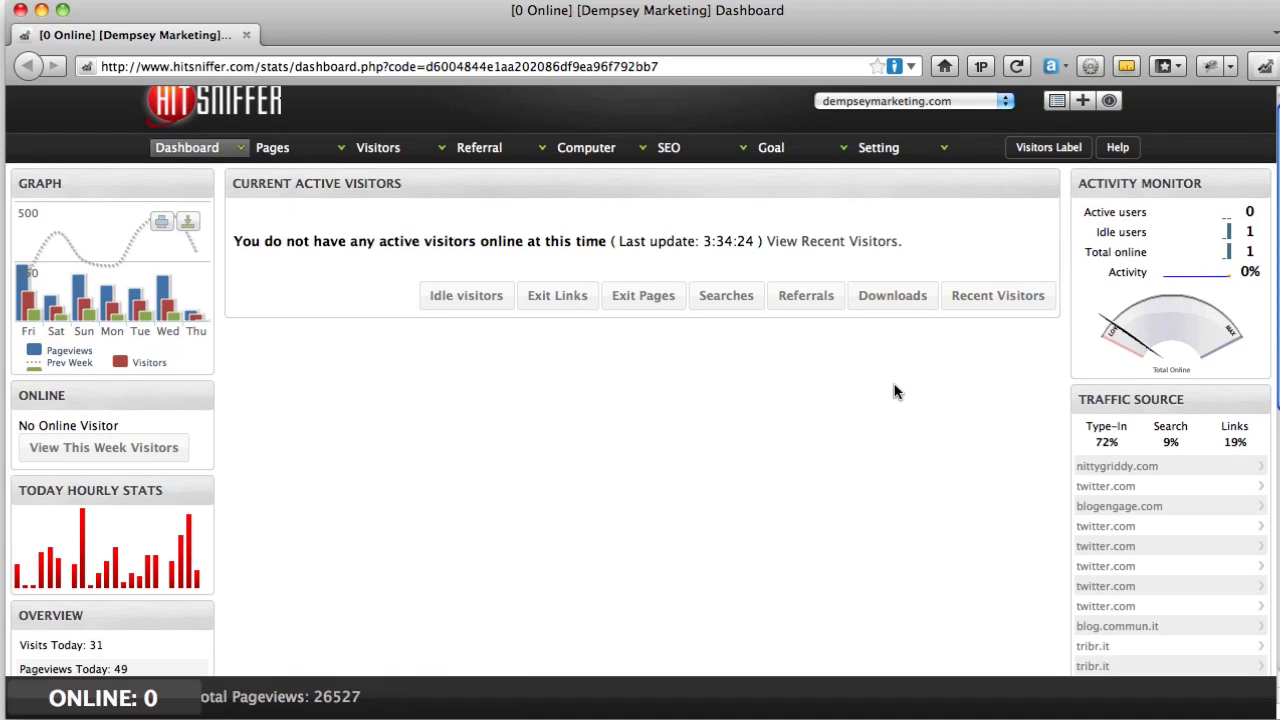
{"action": "scroll", "scroll_direction": "down", "scroll_amount": 3}
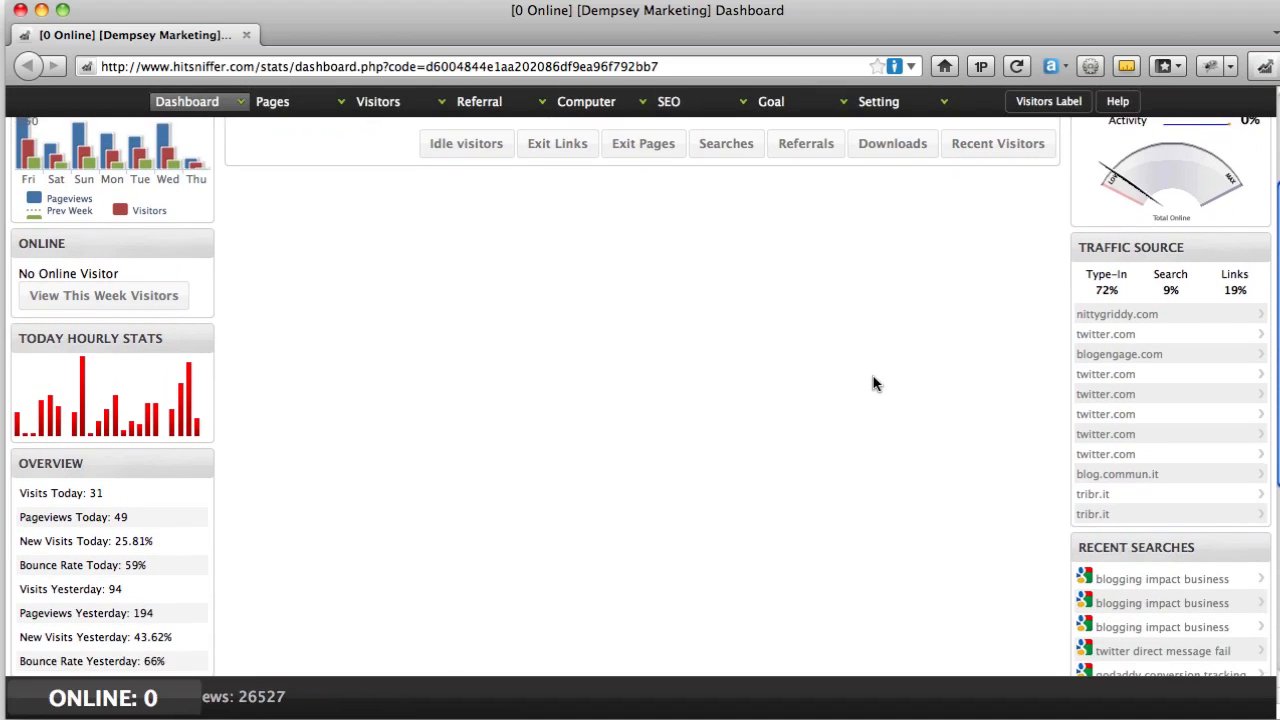
{"action": "scroll", "scroll_direction": "down", "scroll_amount": 3}
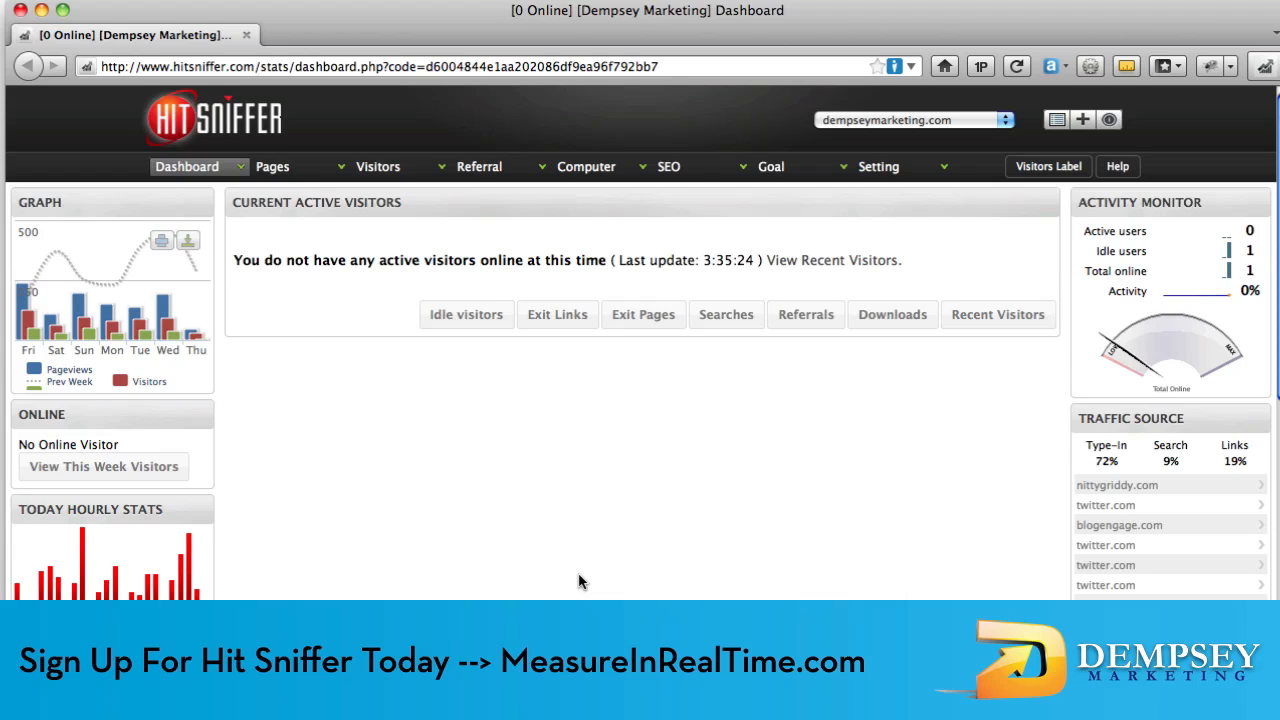
{"action": "mouse_move", "coordinate": [584, 556]}
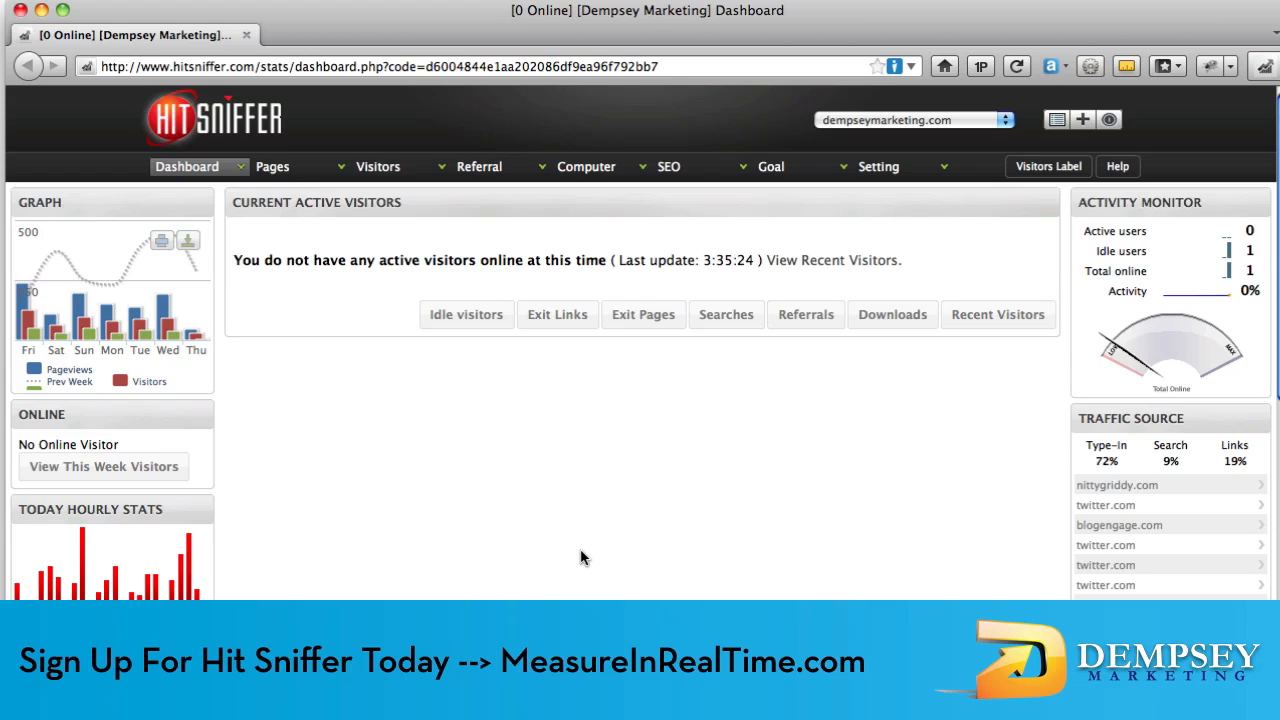
{"action": "mouse_move", "coordinate": [576, 480]}
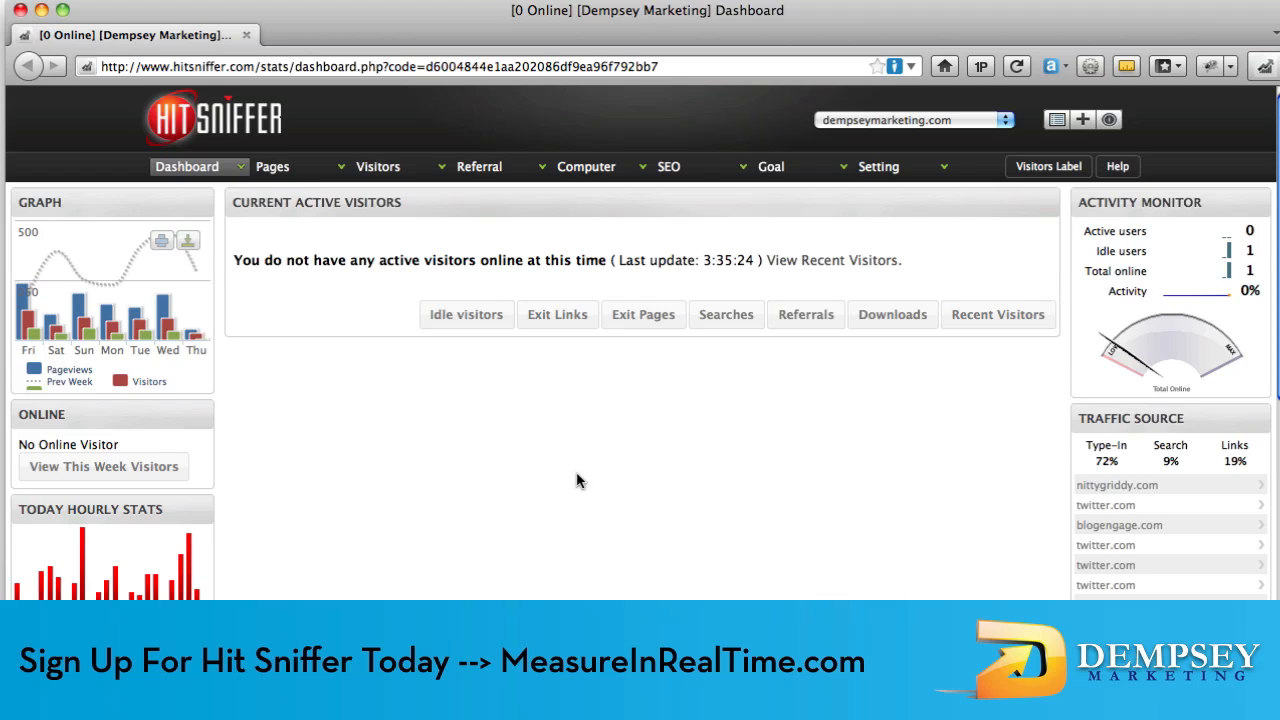